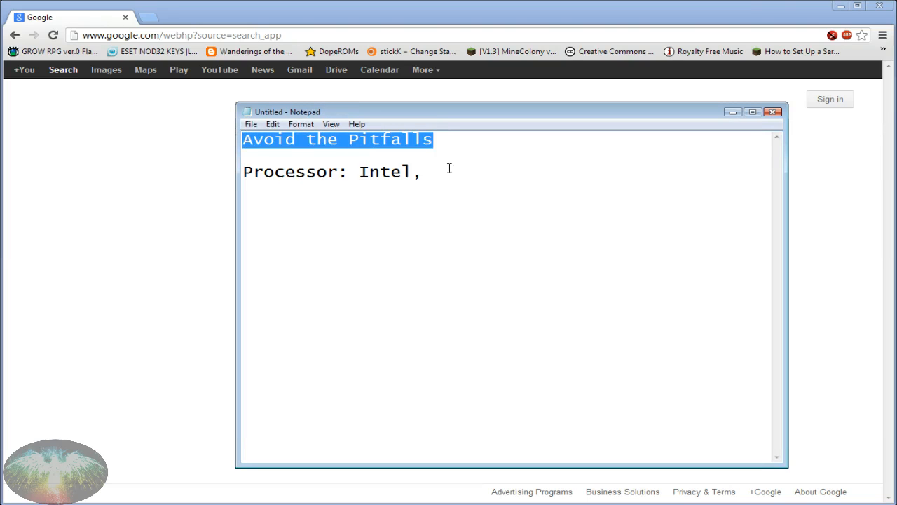
Step: Delete the comma after Intel so the line reads 'Processor: Intel'
click(429, 172)
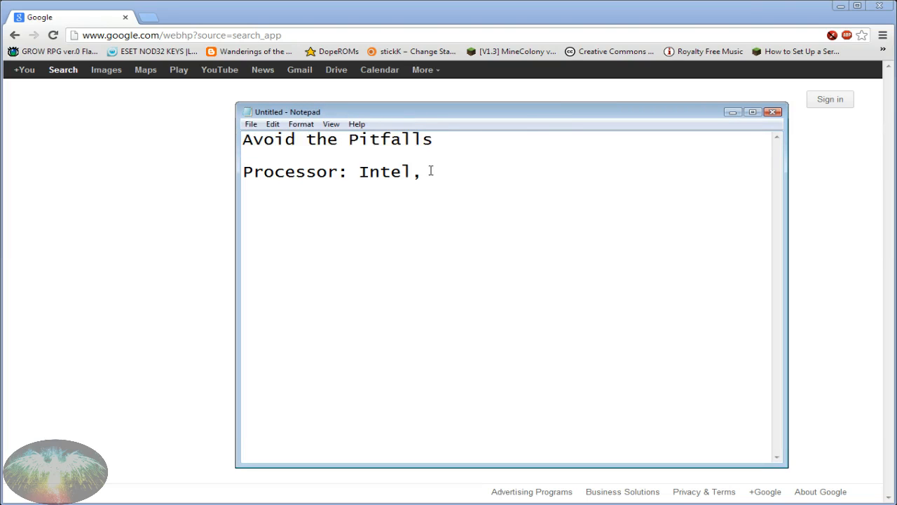
key(Backspace)
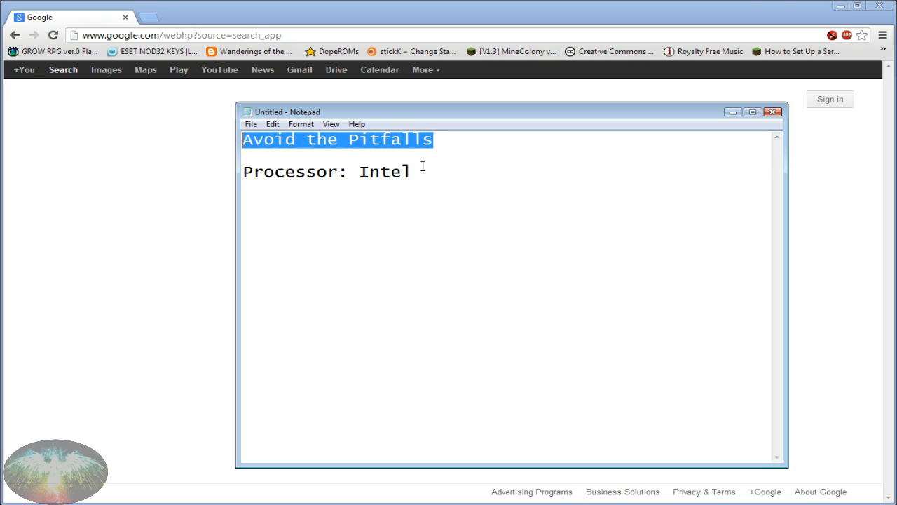
click(422, 167)
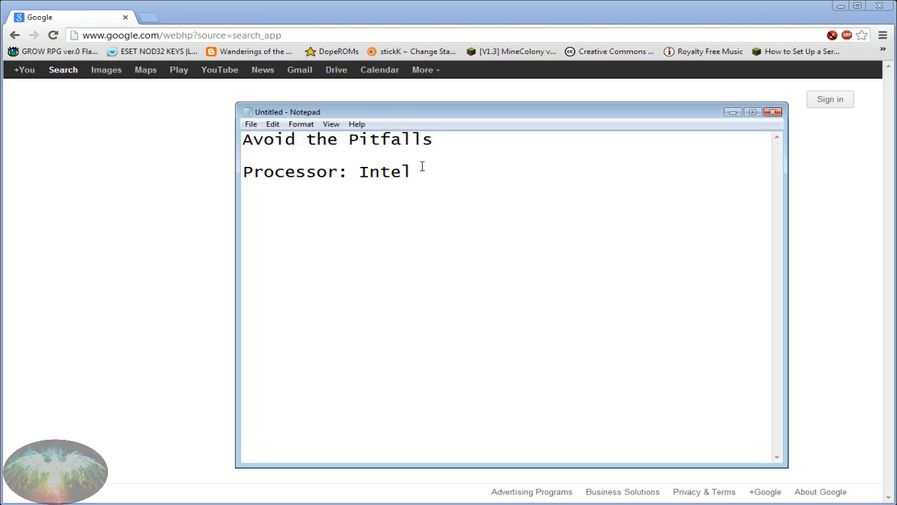
mouse_move(321, 169)
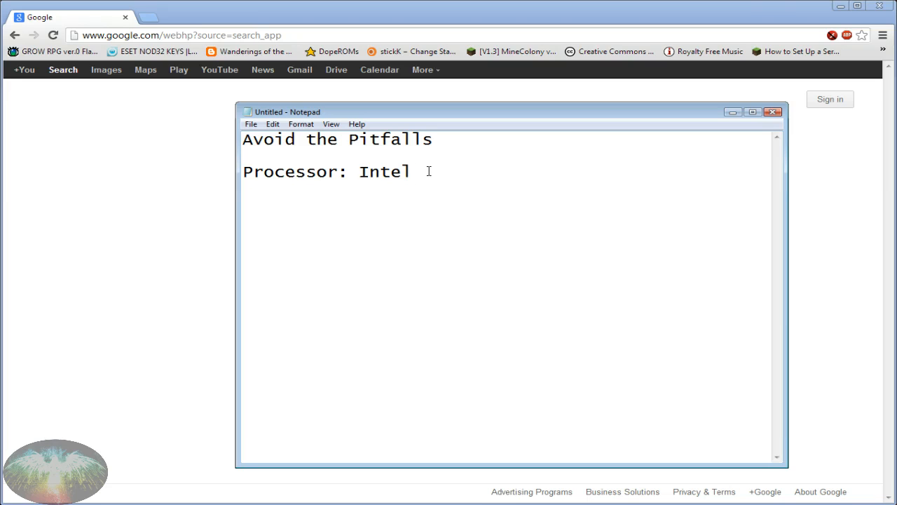
mouse_move(332, 171)
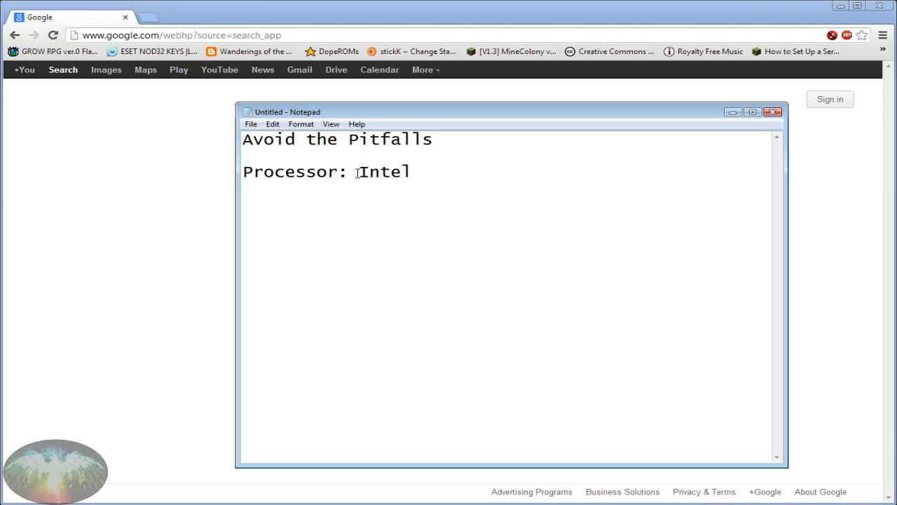
double_click(289, 172)
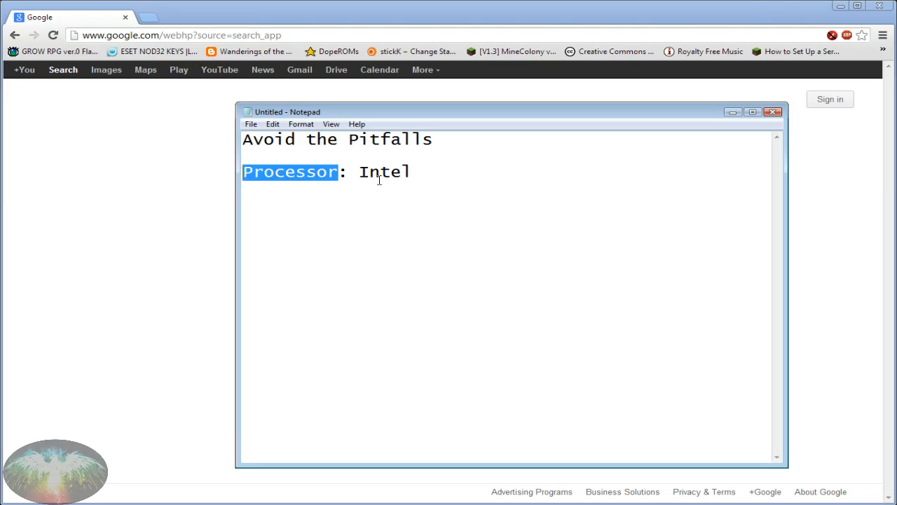
click(419, 190)
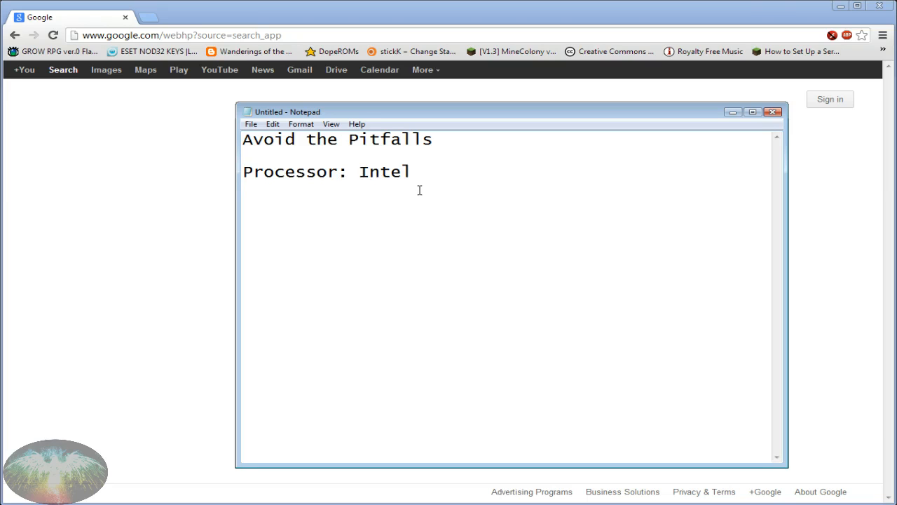
click(378, 172)
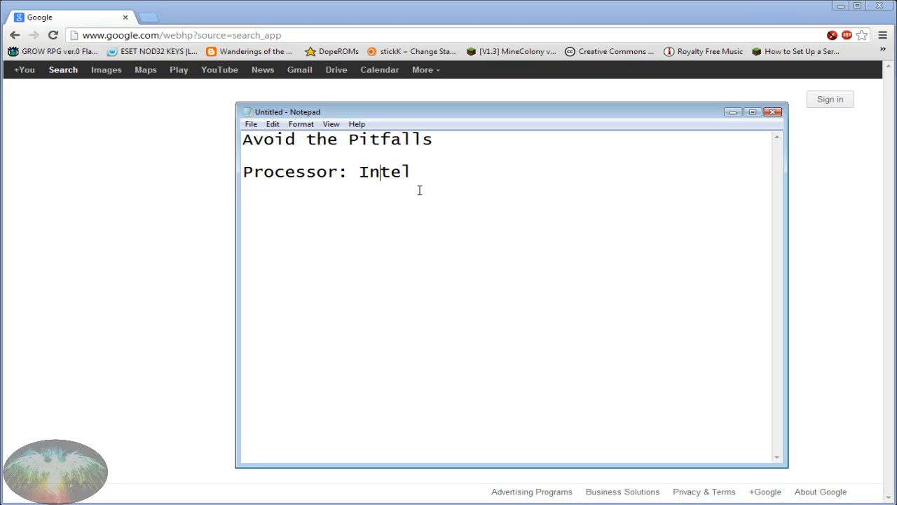
click(417, 172)
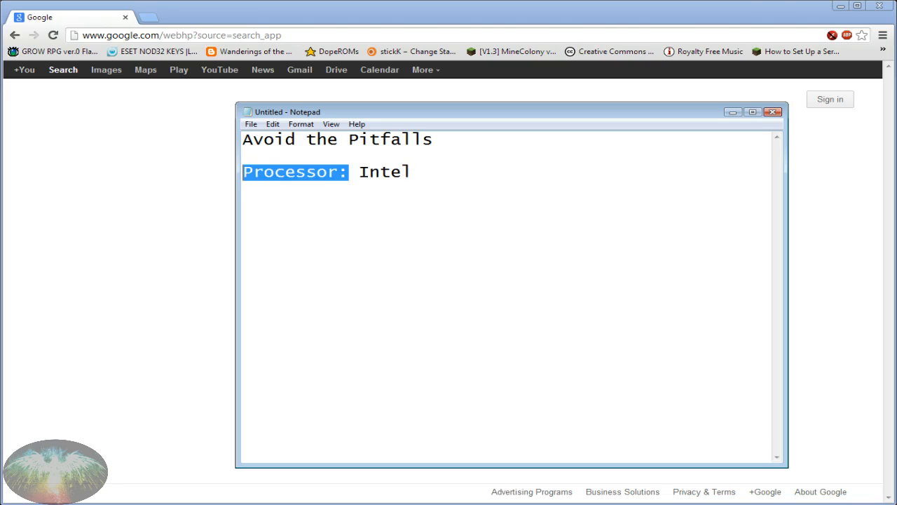
click(428, 183)
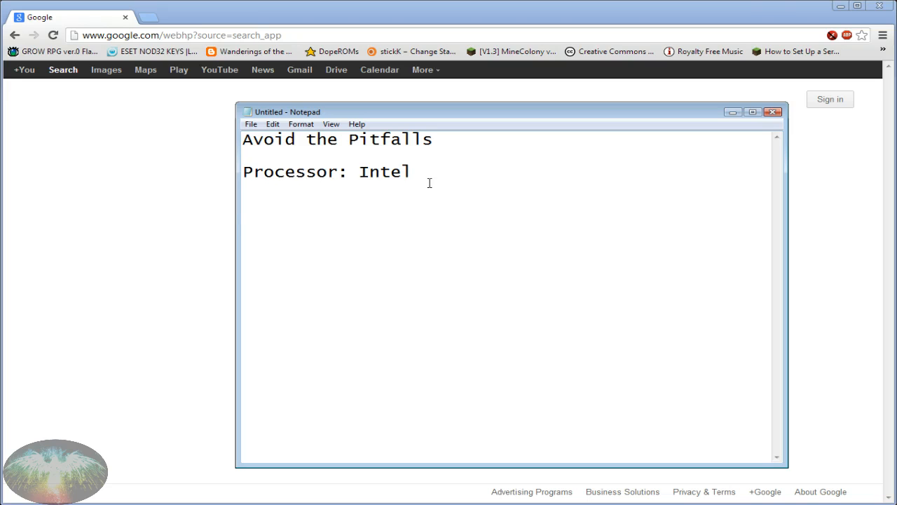
Step: Add 'Dont' worry about the Company:' and 'Dell, HP, Acer, Lenovo ---- They don't make the components.'
text(Dont' worry about the)
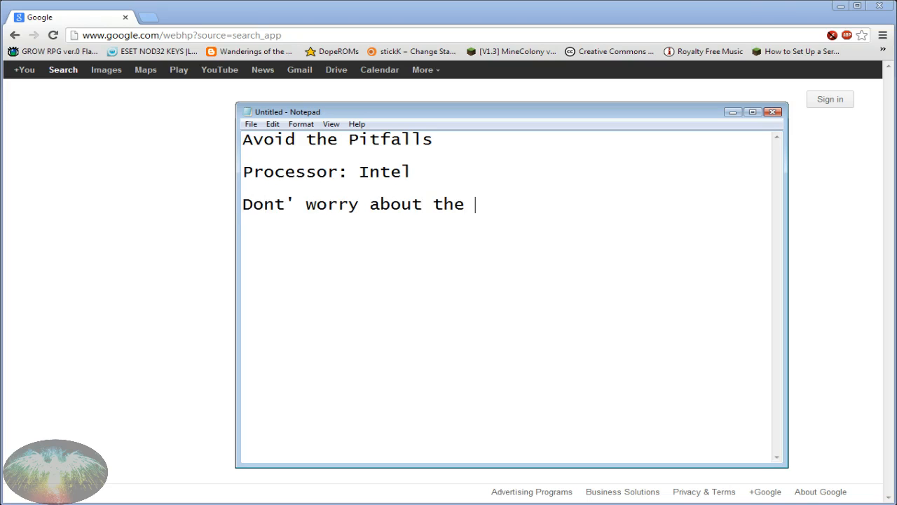
text(Company:)
text(Dell)
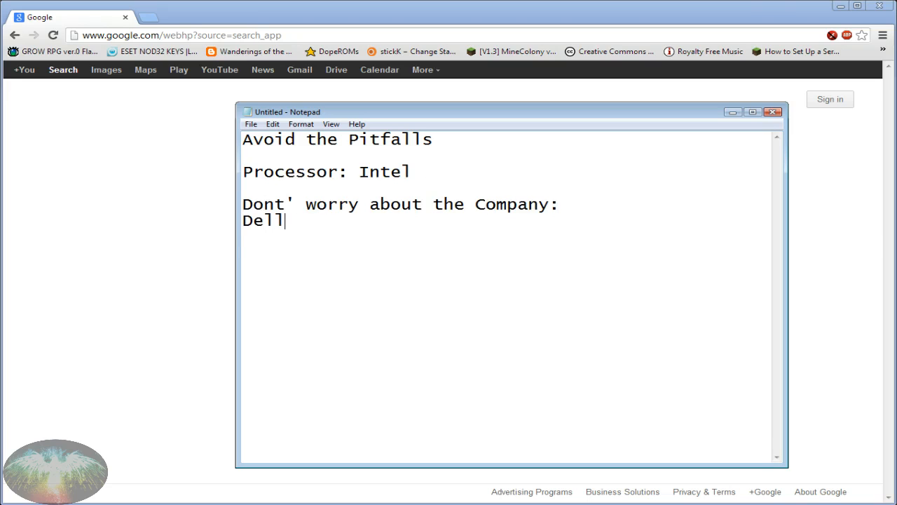
text(, HP)
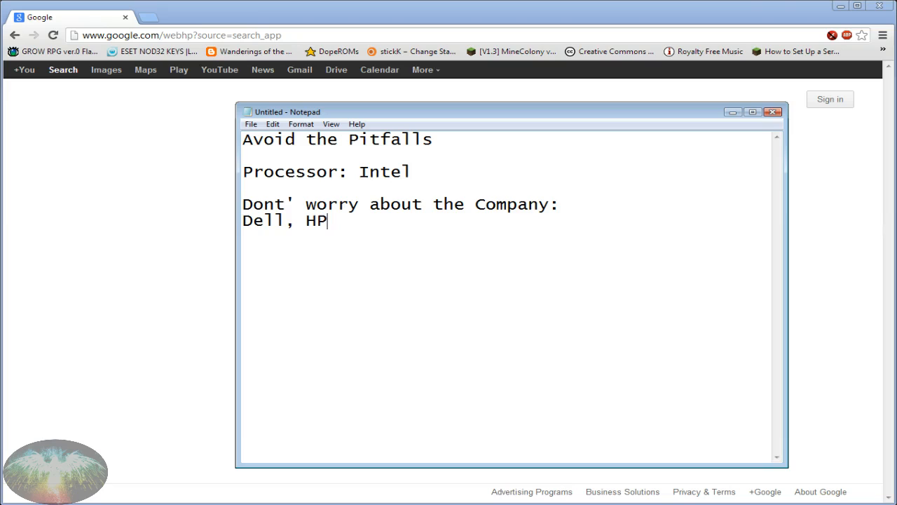
text(, Acer)
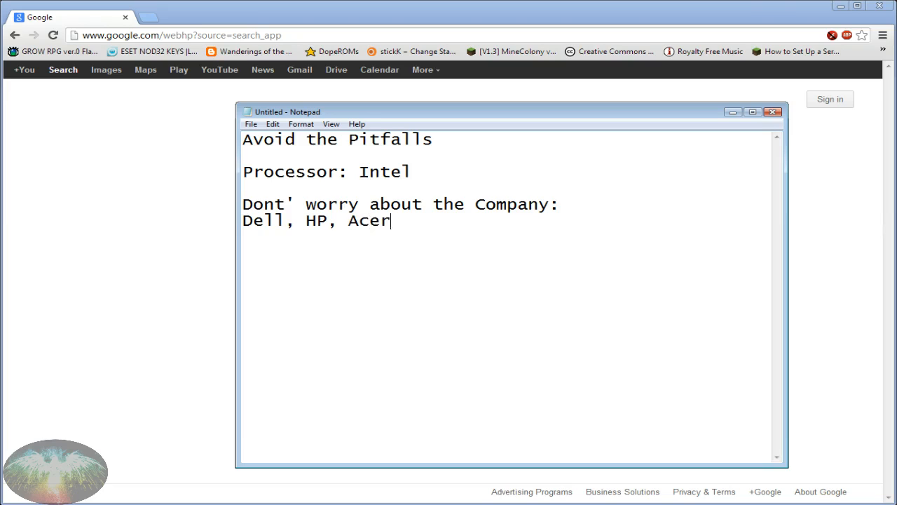
text(, Lenov)
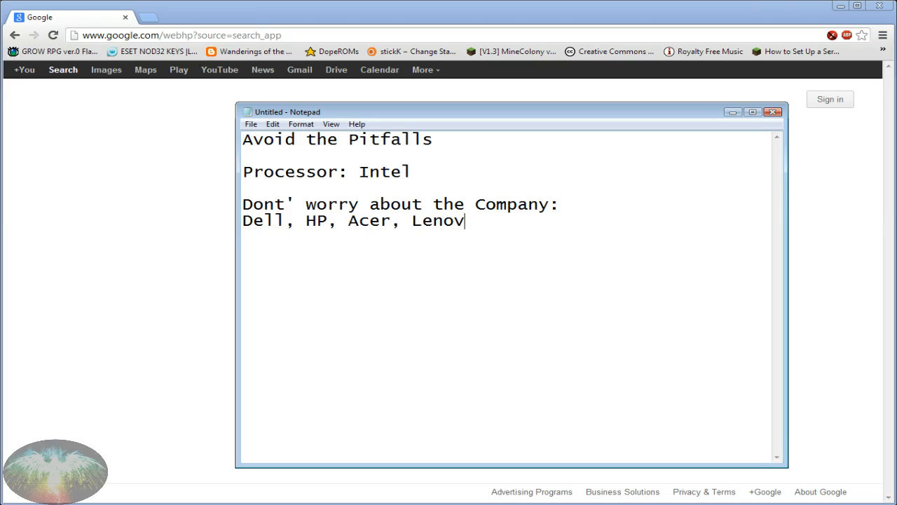
text(o)
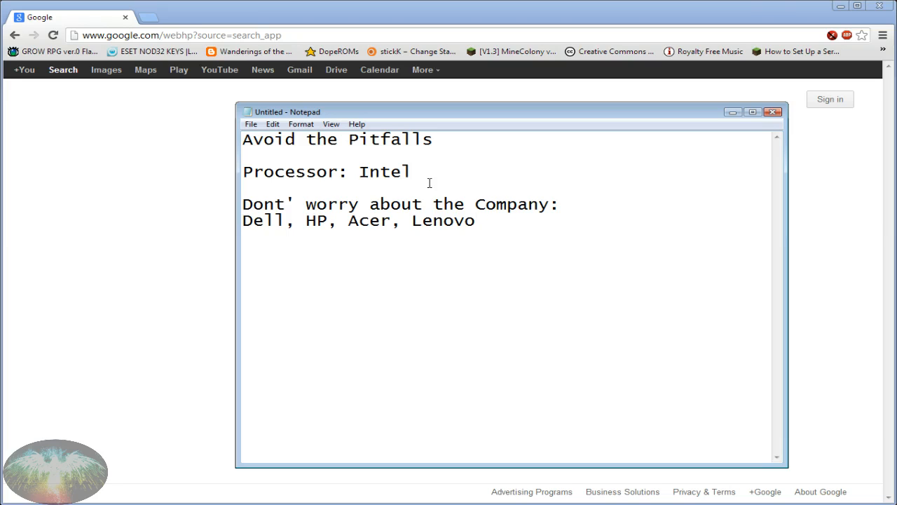
text(-0-)
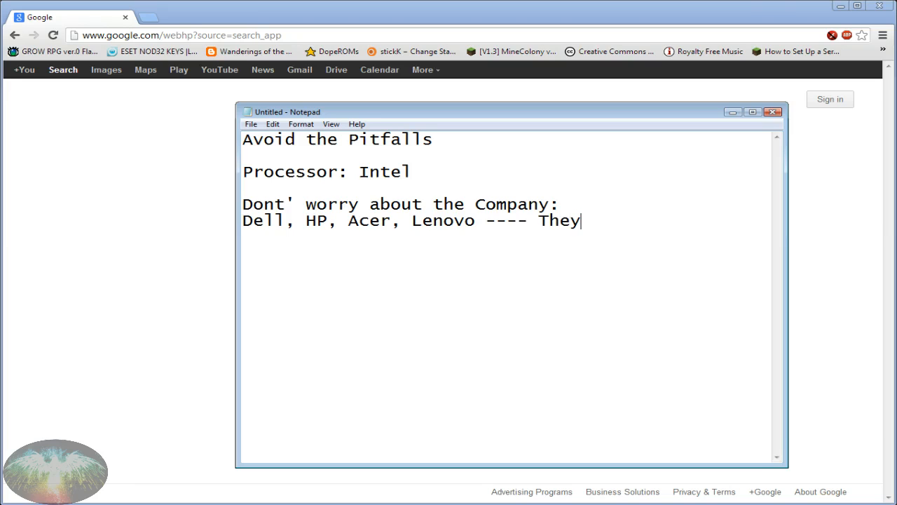
text(don't make the compo)
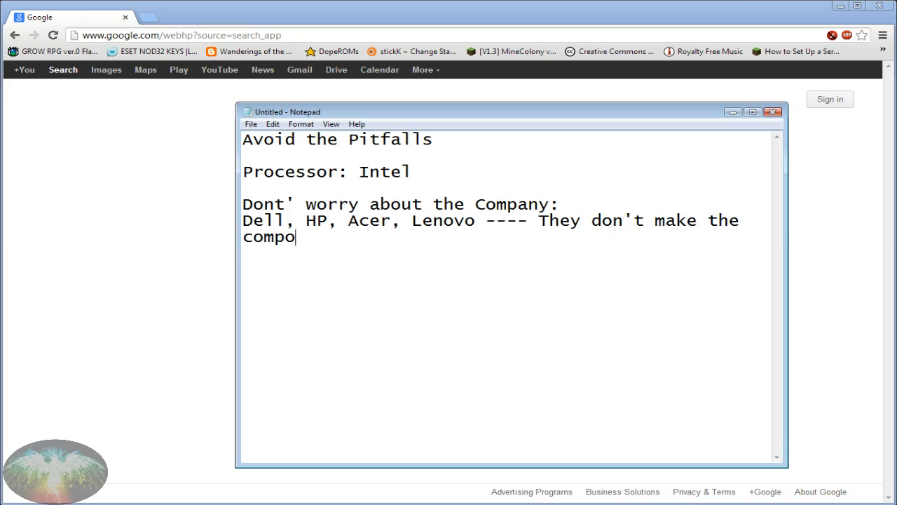
text(nents.)
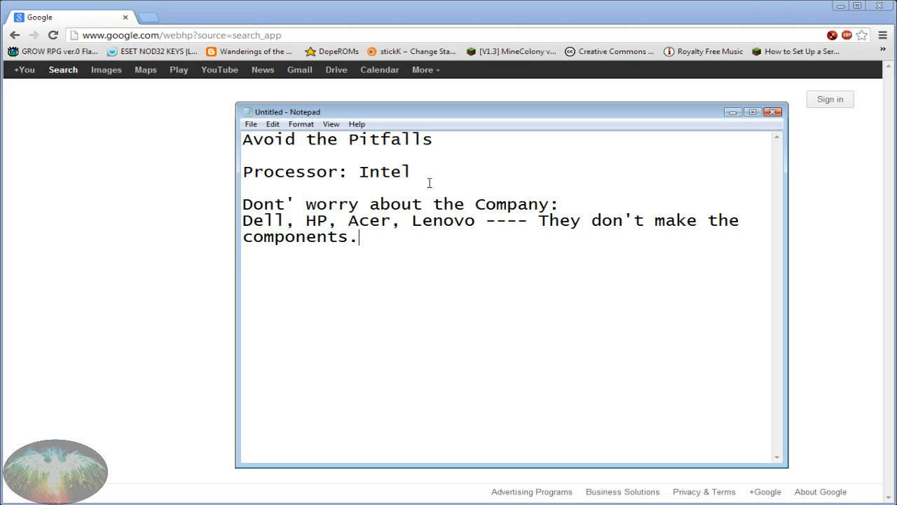
Step: On a new line, add 'QA/QC-- Quality Assurance and Quality Control.'
key(enter)
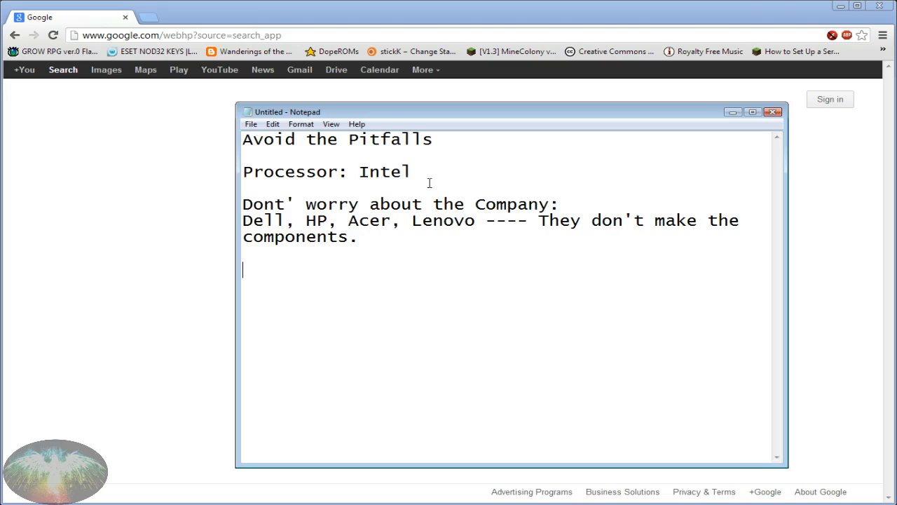
text(QA/Q)
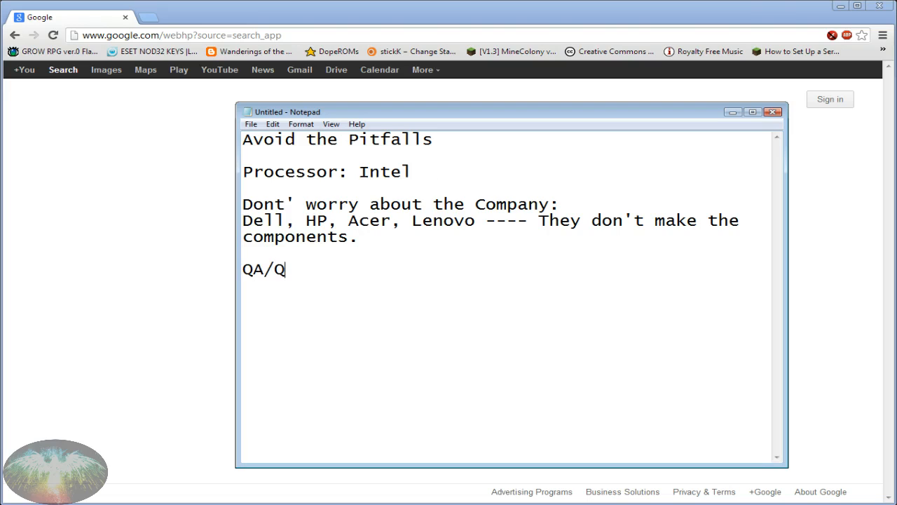
text(C--)
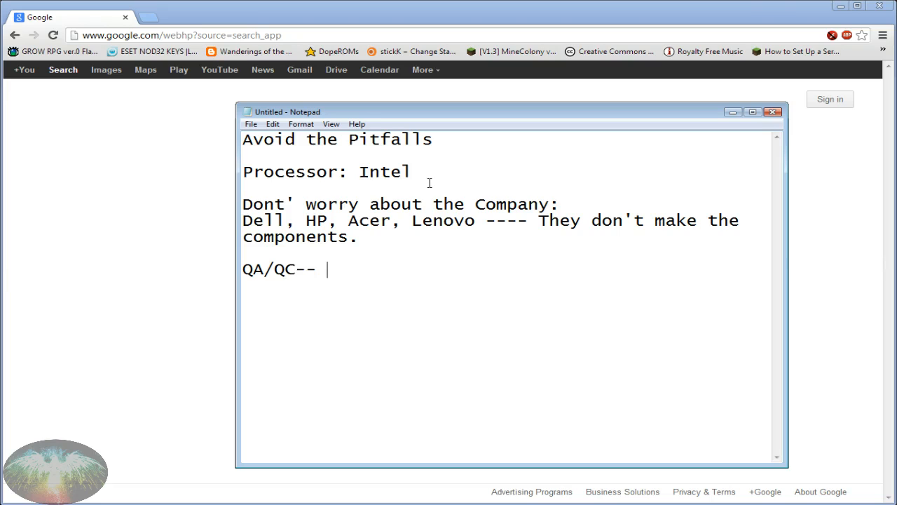
text(Quality Assur)
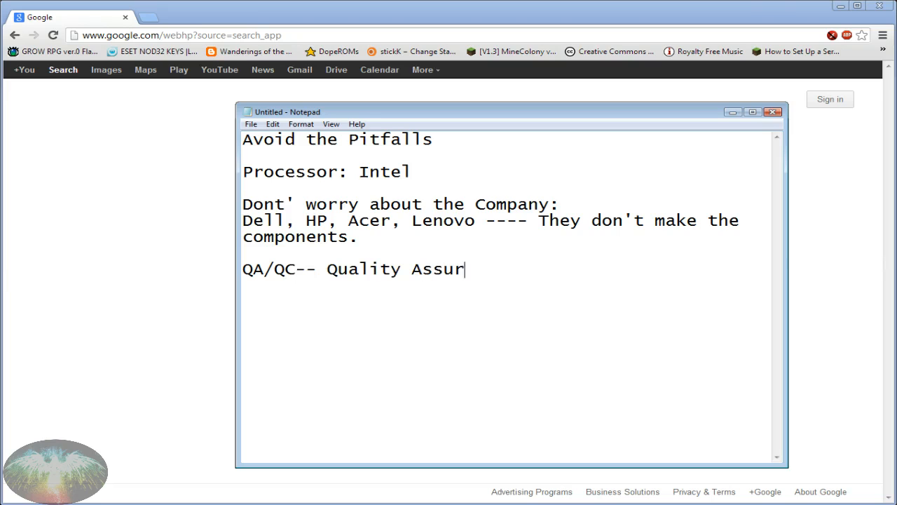
text(ance and Quality)
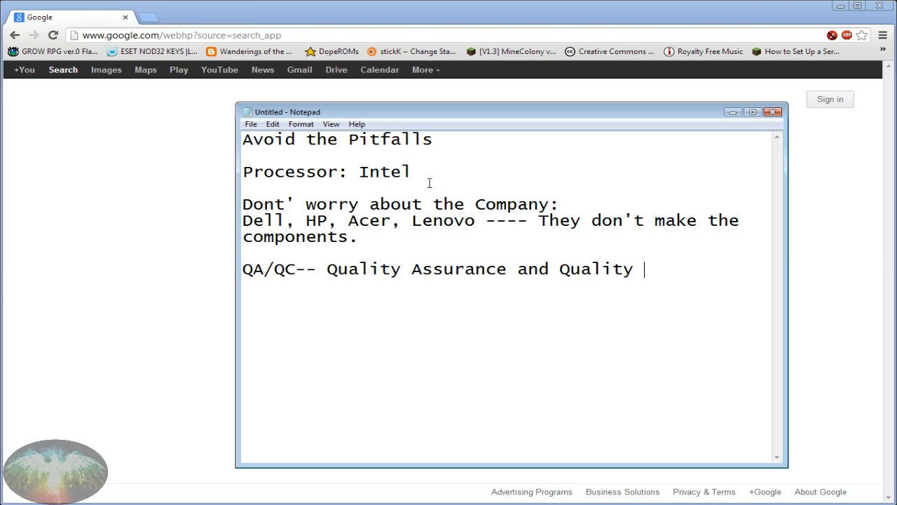
text(Control.)
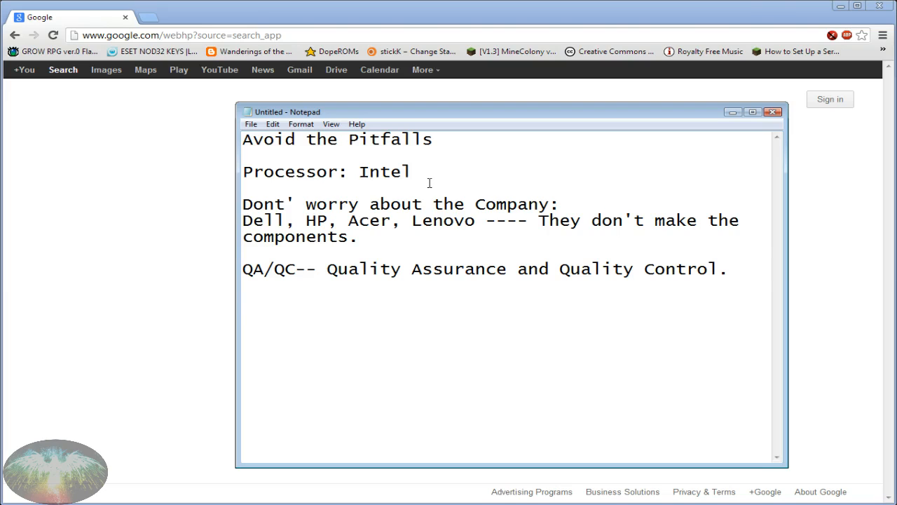
key(Enter)
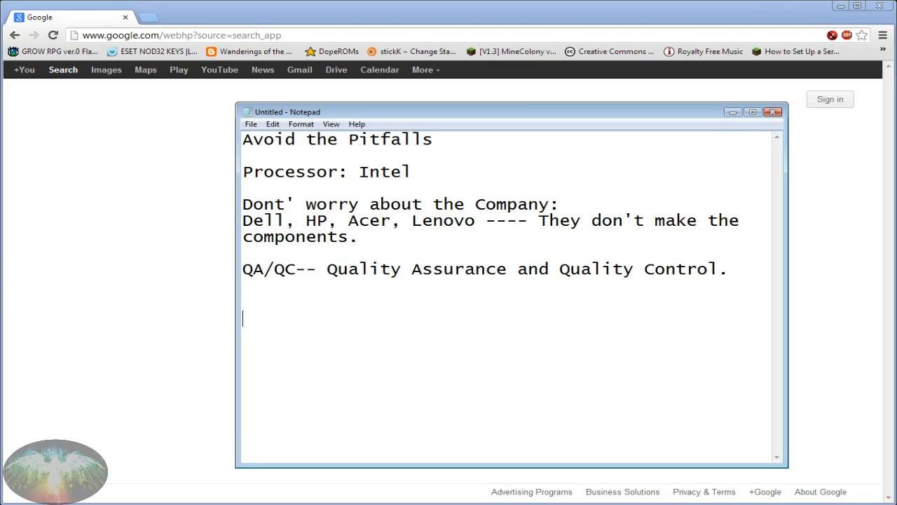
mouse_move(430, 183)
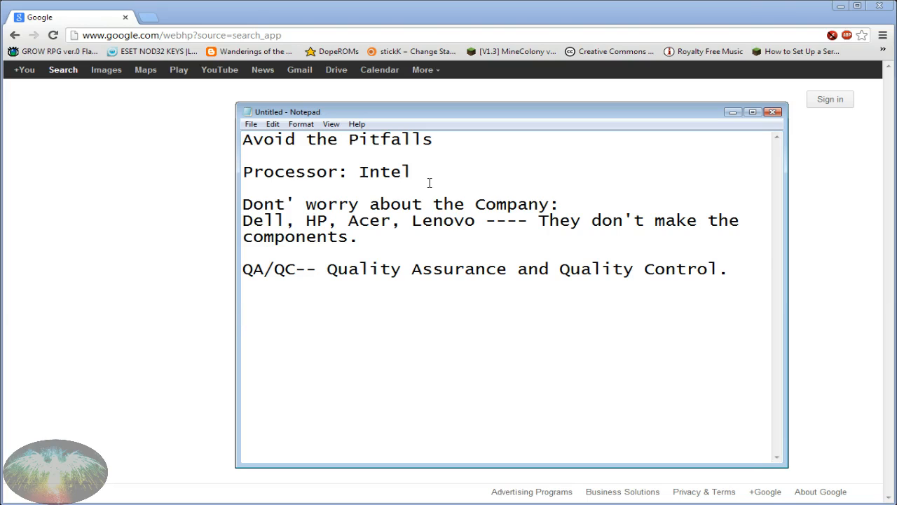
mouse_move(380, 278)
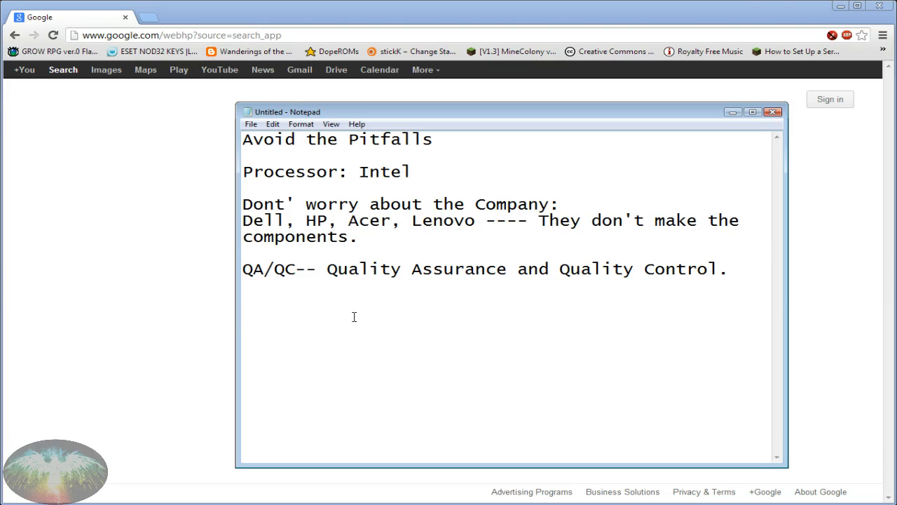
Step: Add the line 'Probably buy online. Try to avoid sales tax.'
text(Probably b)
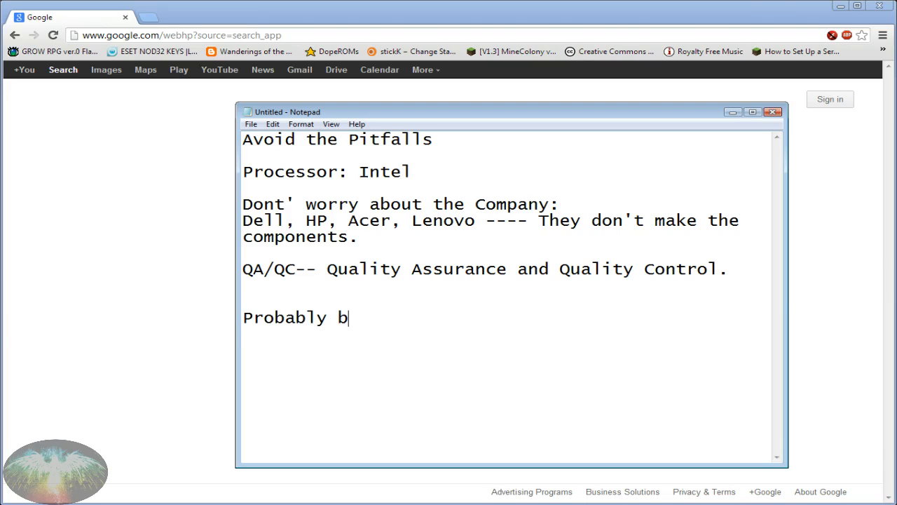
text(uy online.)
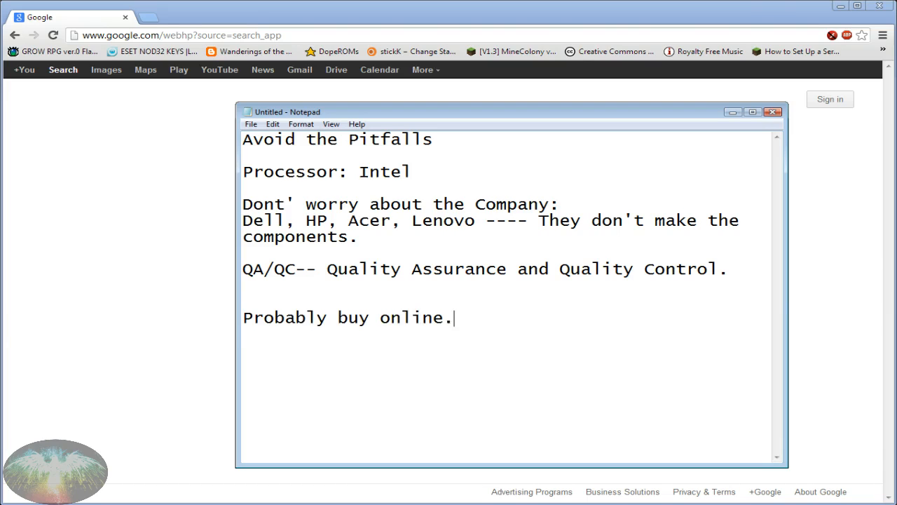
text(Try to avoi)
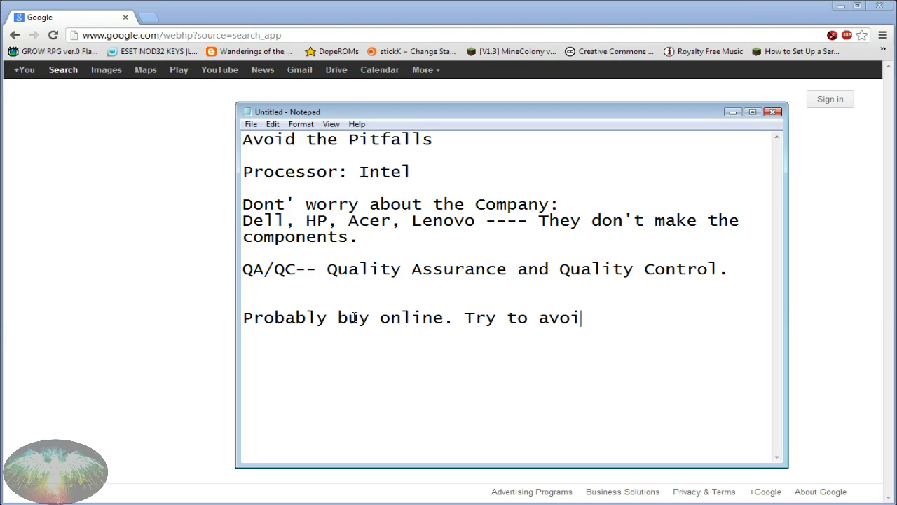
text(d sales t)
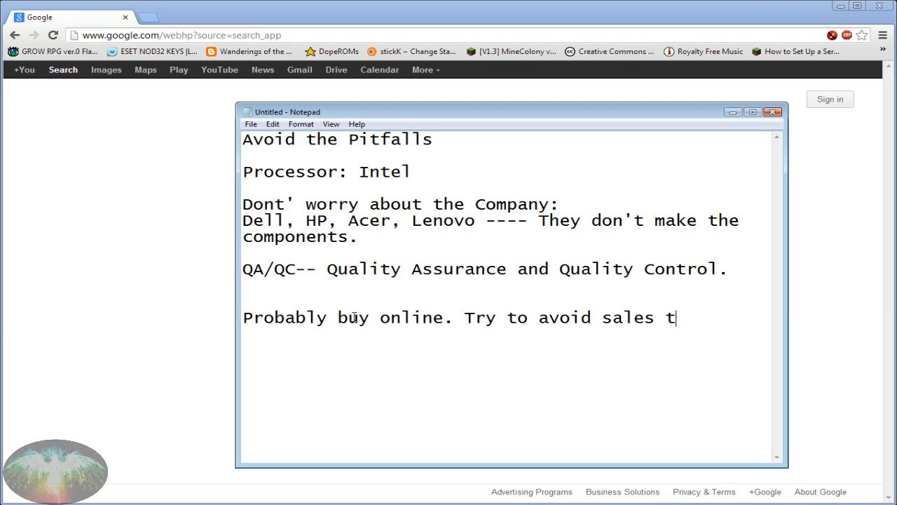
text(ax.)
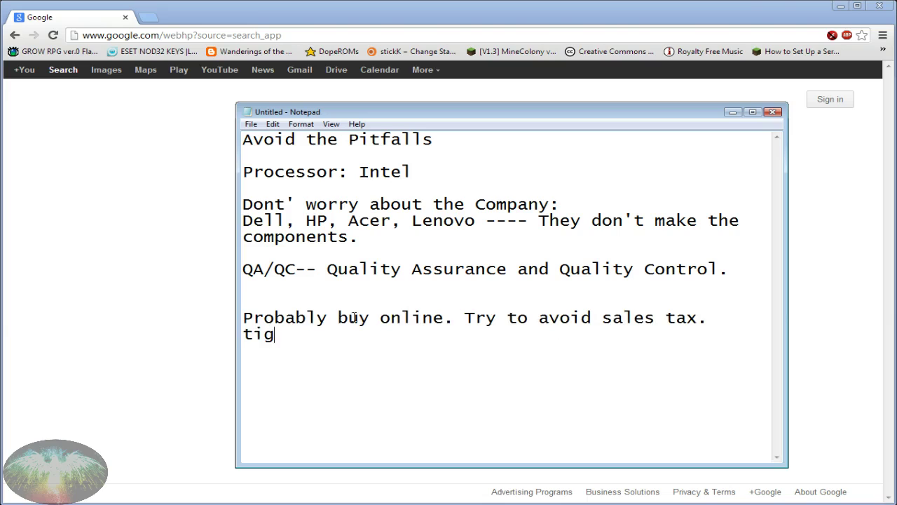
Step: Add the line 'Tigersdirect.com -- Free shipping, no sales tax.'
text(ersd)
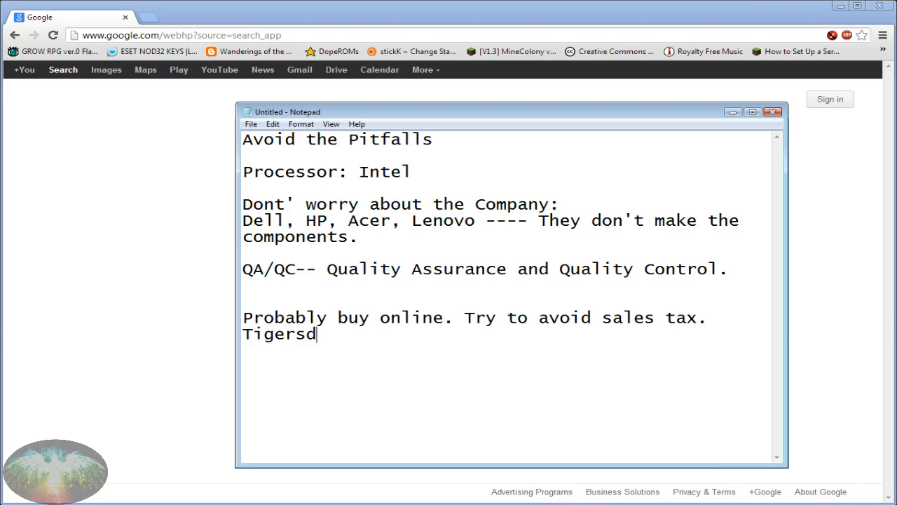
text(irect.com)
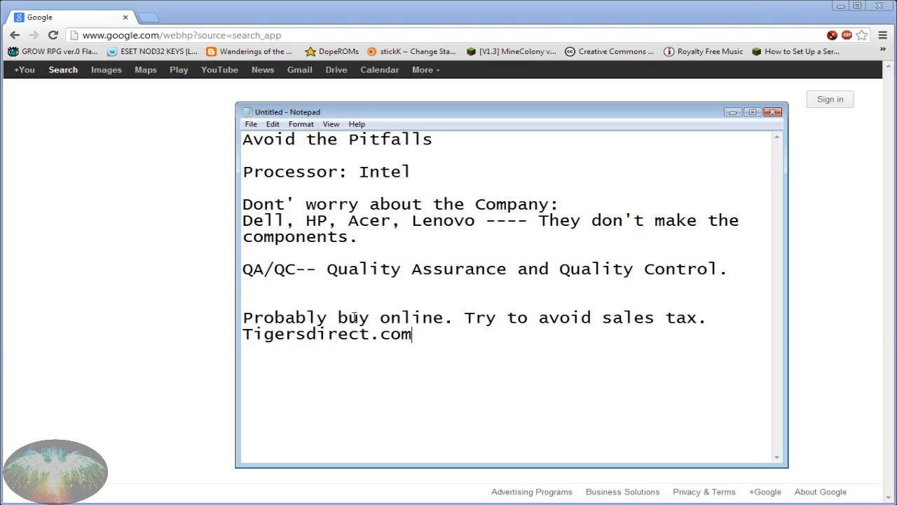
text(-- Fre)
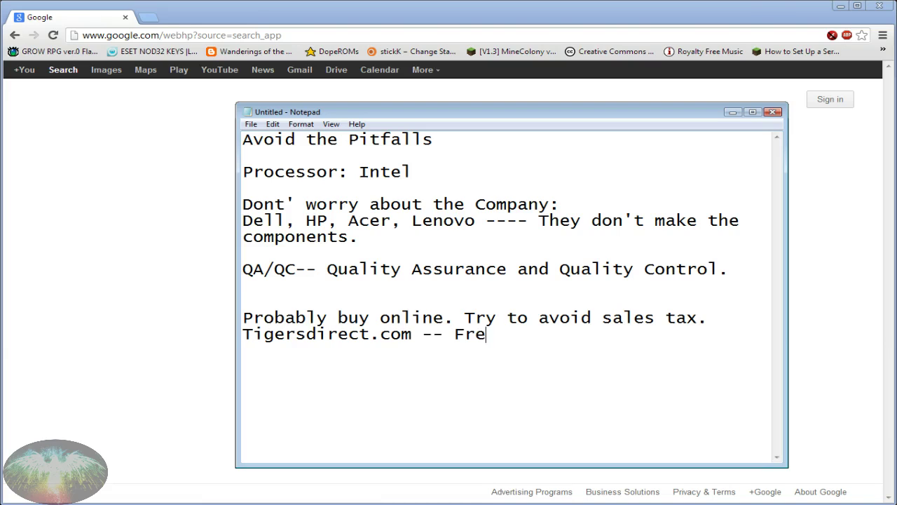
text(e shipping,)
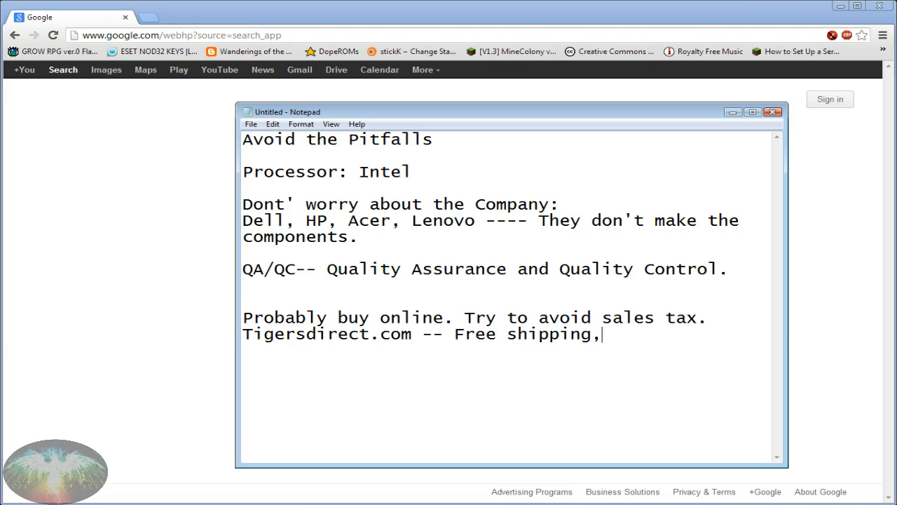
text(no sales tax.)
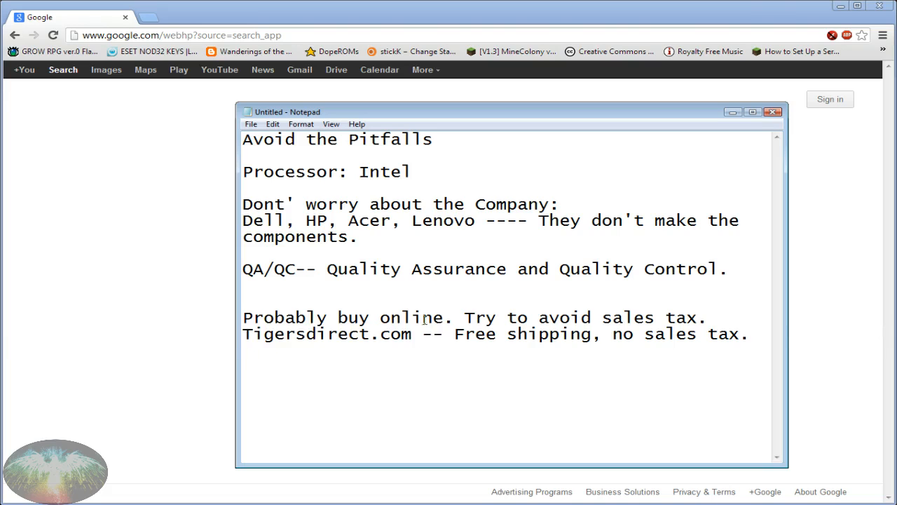
drag(344, 318, 443, 318)
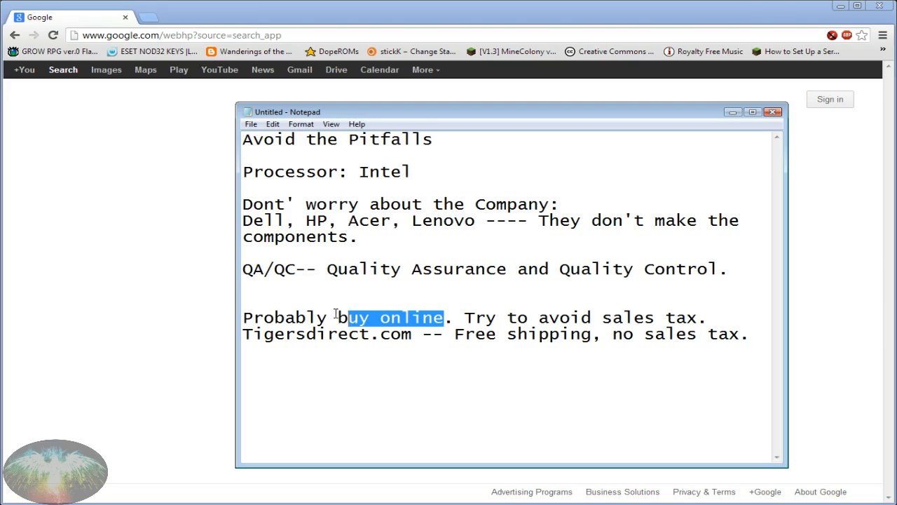
click(441, 318)
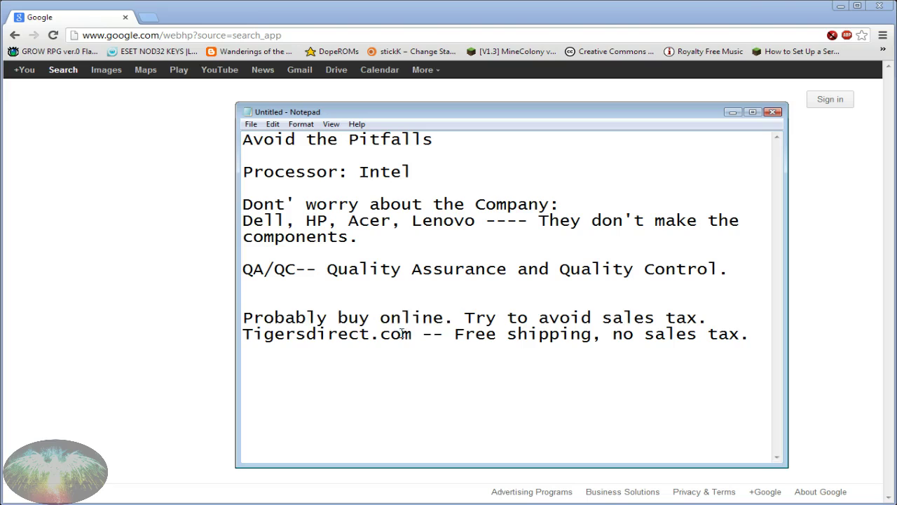
click(343, 317)
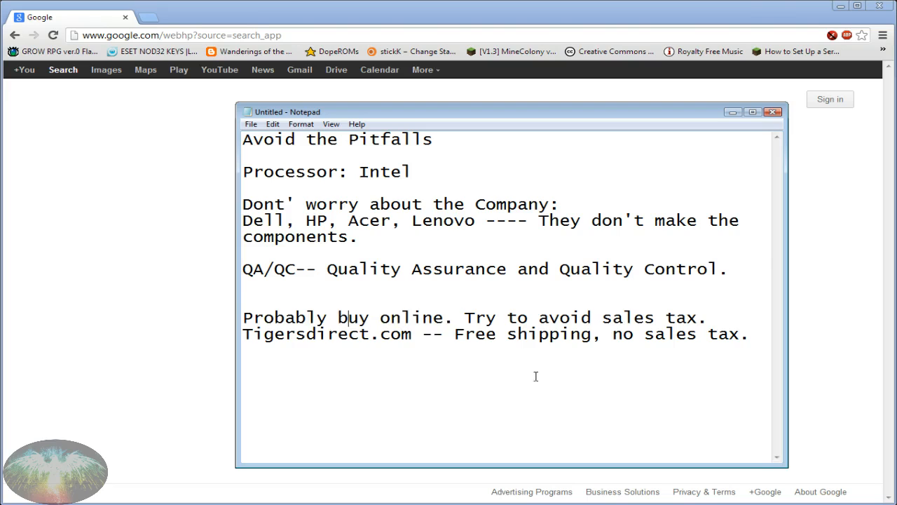
mouse_move(762, 338)
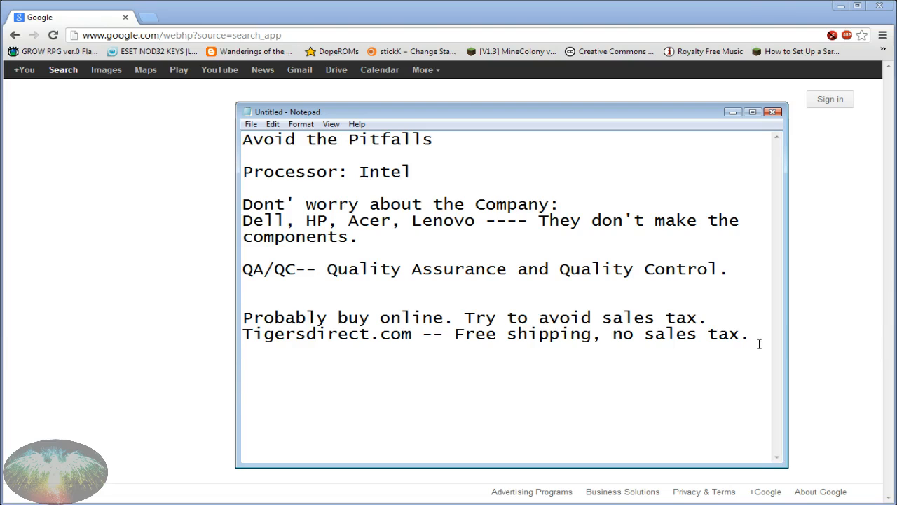
Step: Add the line 'Ram: 6 gig or more, 4 gig bare minimum.'
text(Ram)
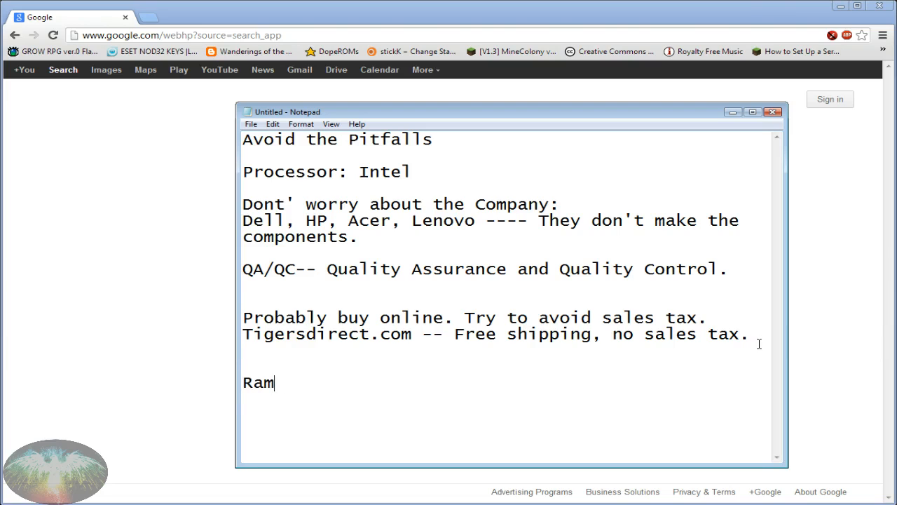
text(:)
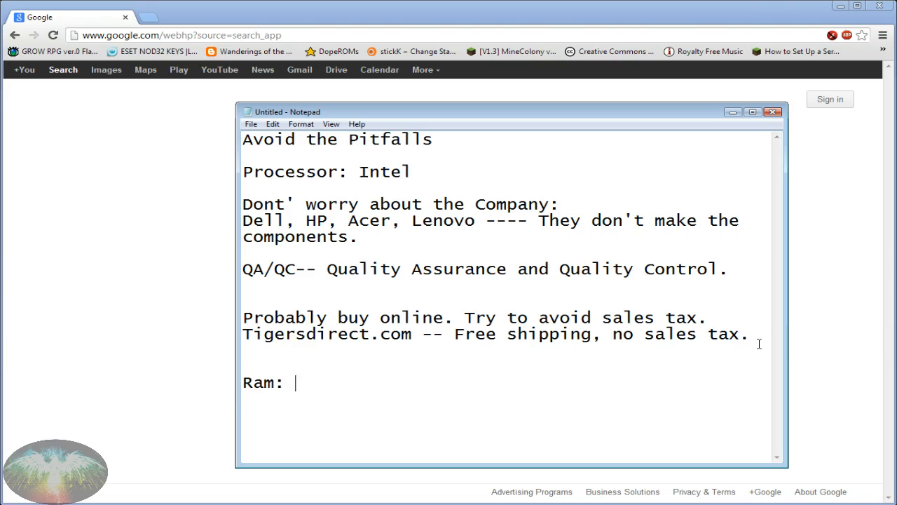
text(6 gig or more)
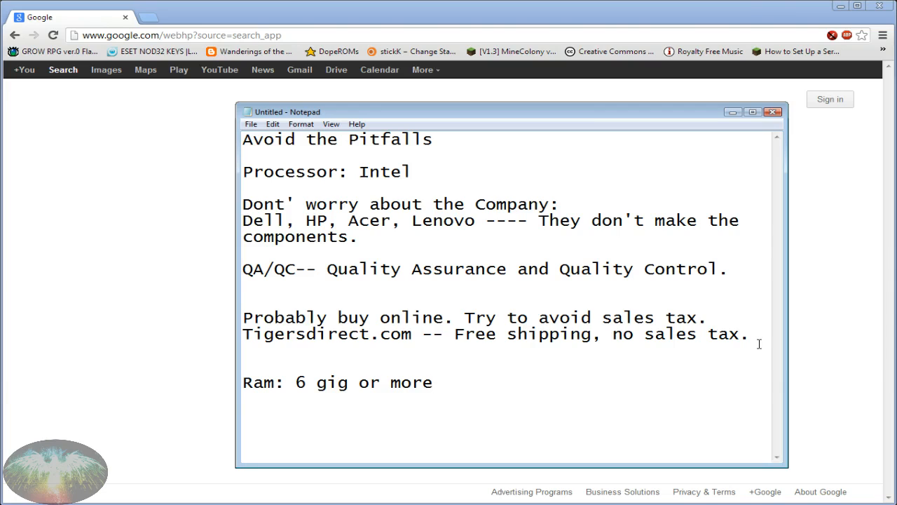
text(,)
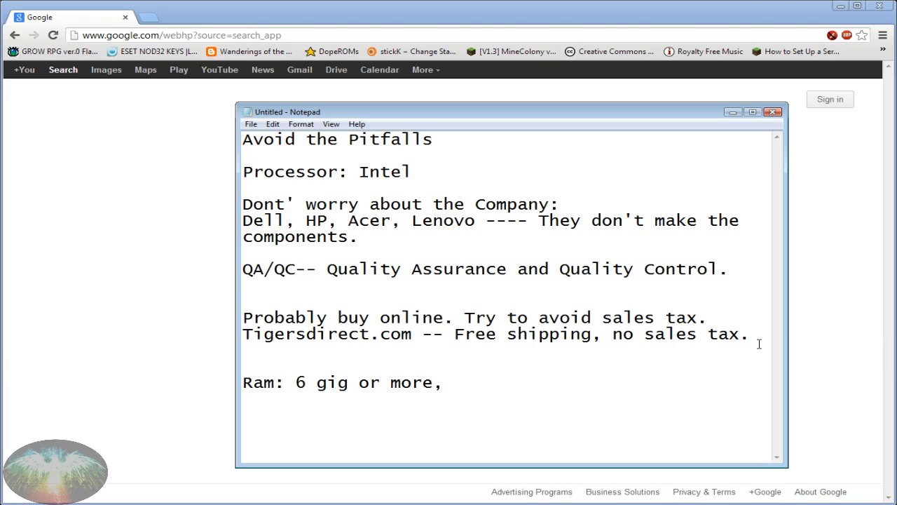
text(4 gig b)
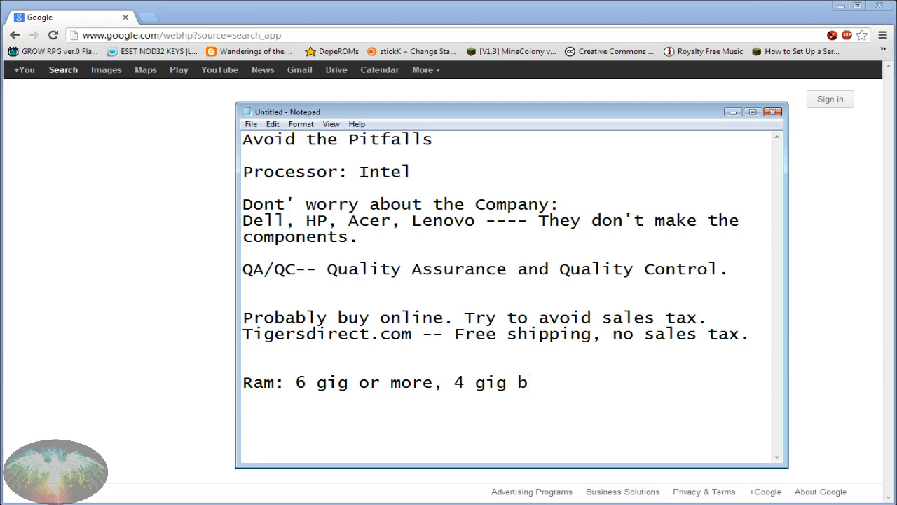
text(are minimum.)
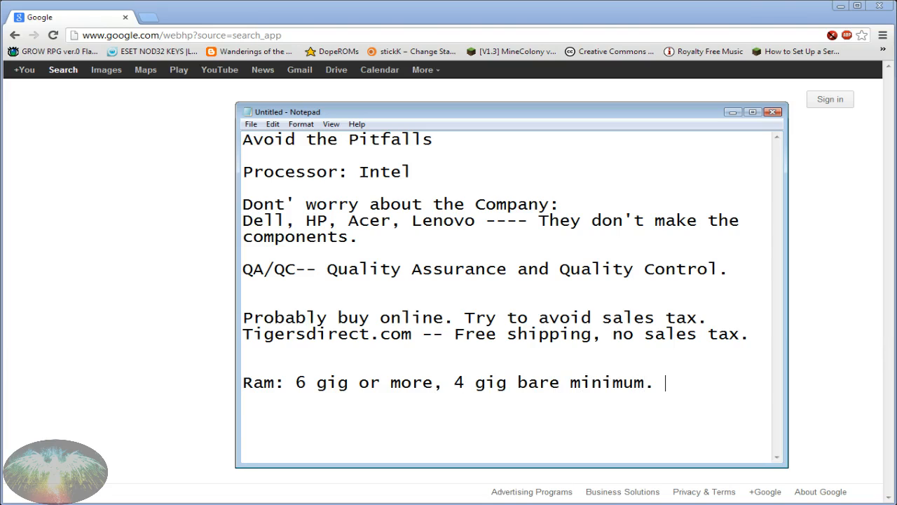
mouse_move(759, 344)
text(Price )
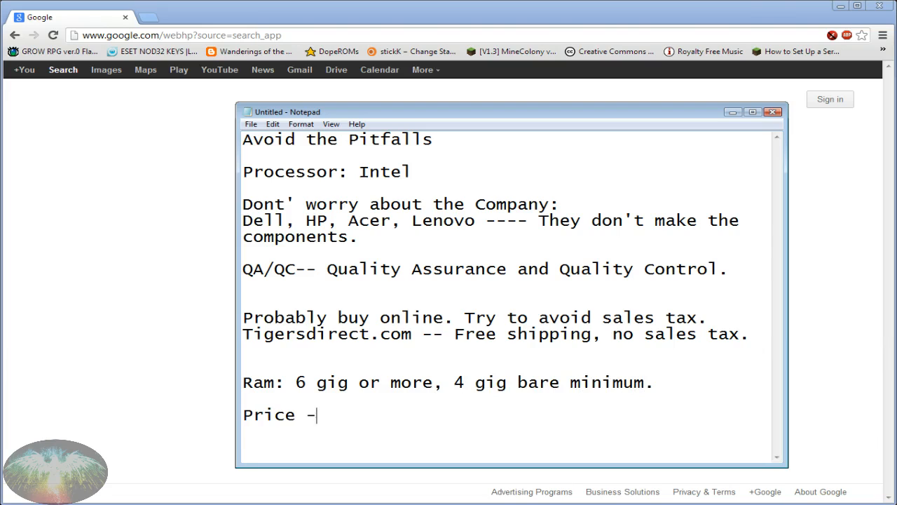
Step: Add the line 'Price --- Avoid anything than 600 -- Average pc goer.'
text(-- Avoid anything)
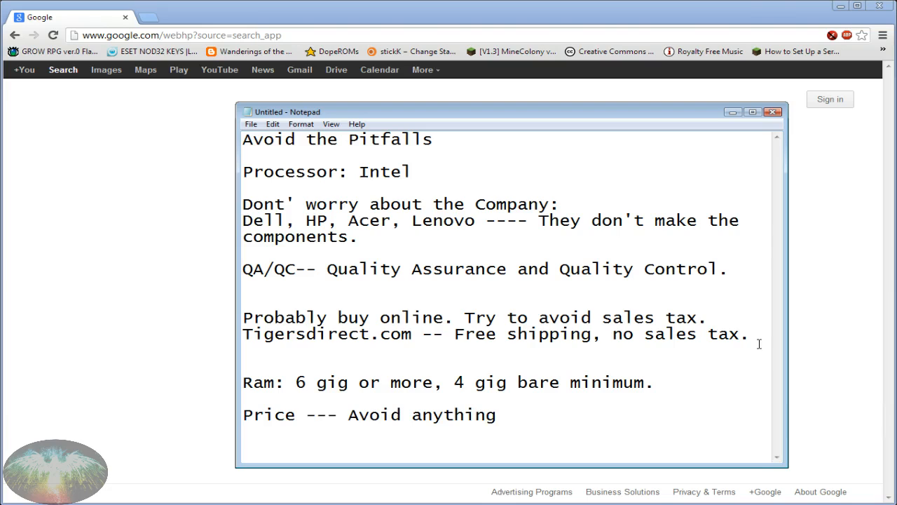
text(than 600 -- Average pc g)
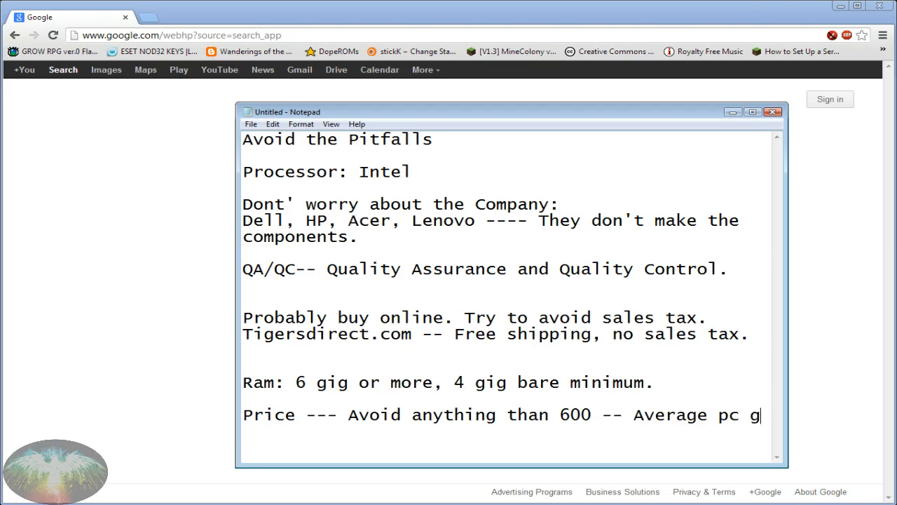
text(oer.)
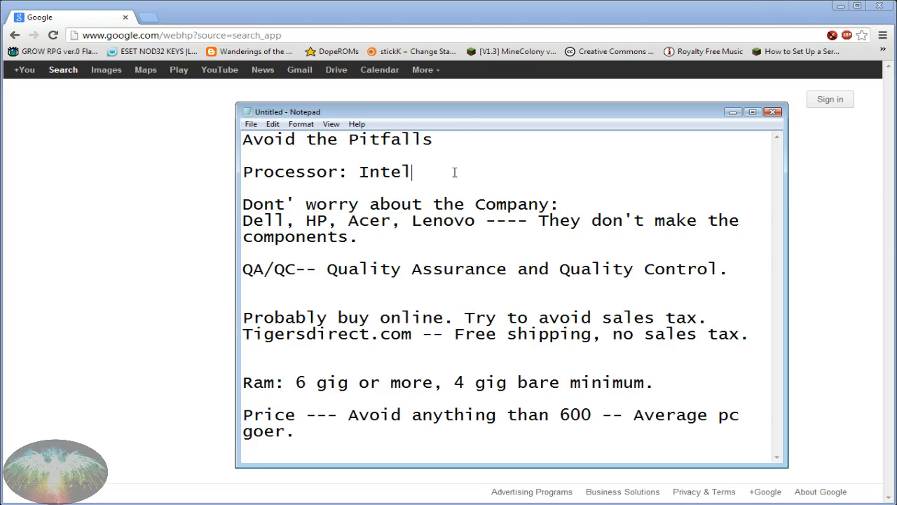
Step: Append ', Corei5 or better' to the 'Processor: Intel' line
text(, Co)
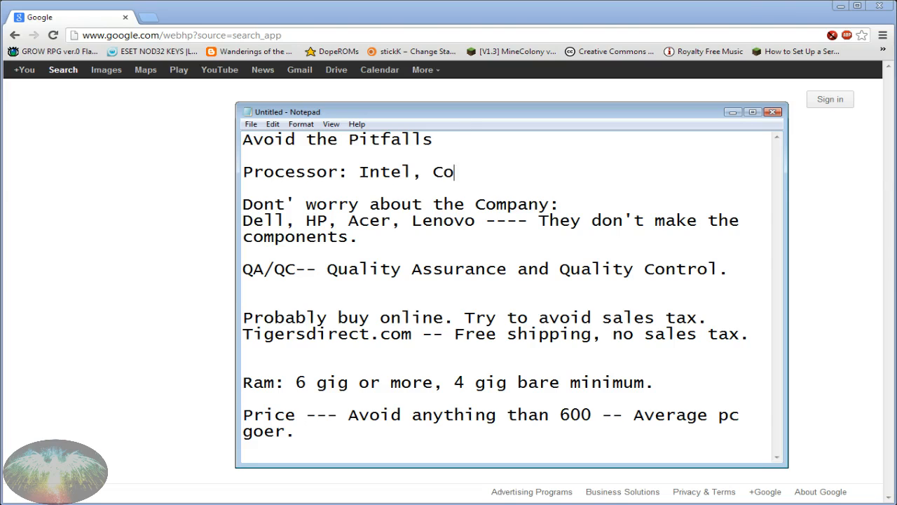
text(rei)
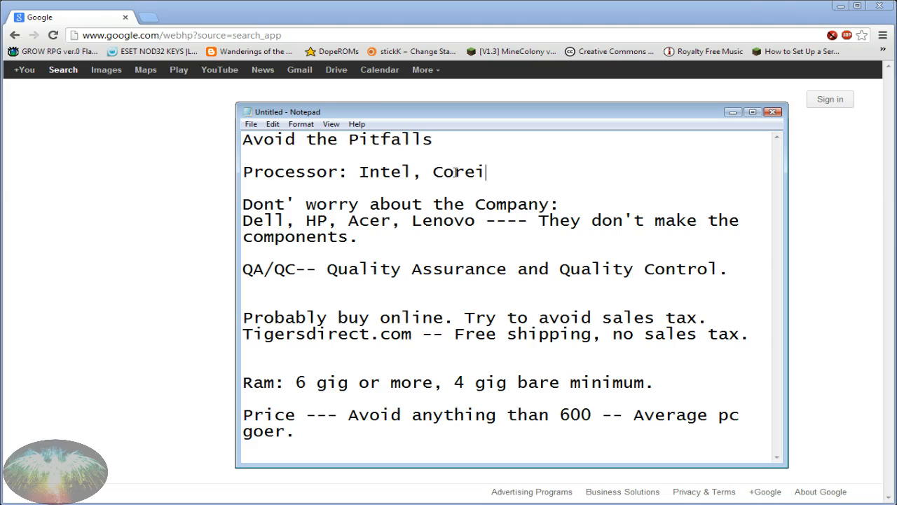
text(5 or better)
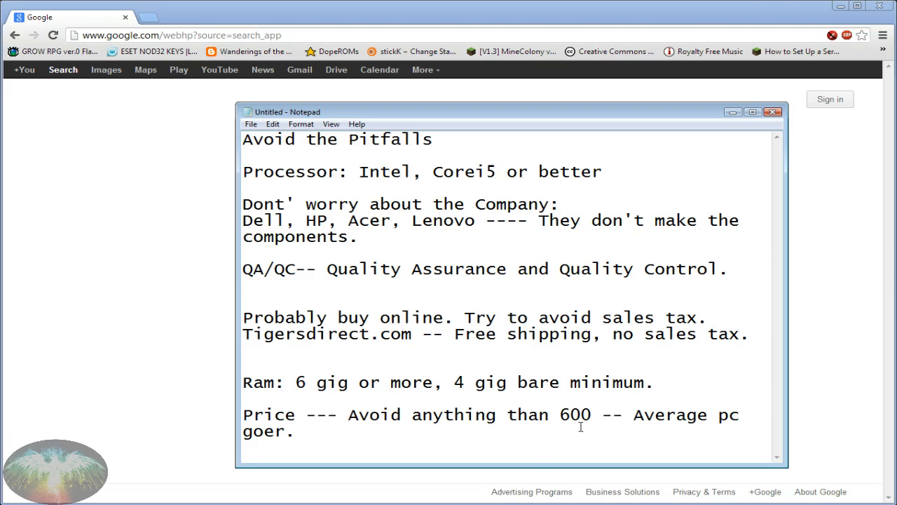
mouse_move(465, 436)
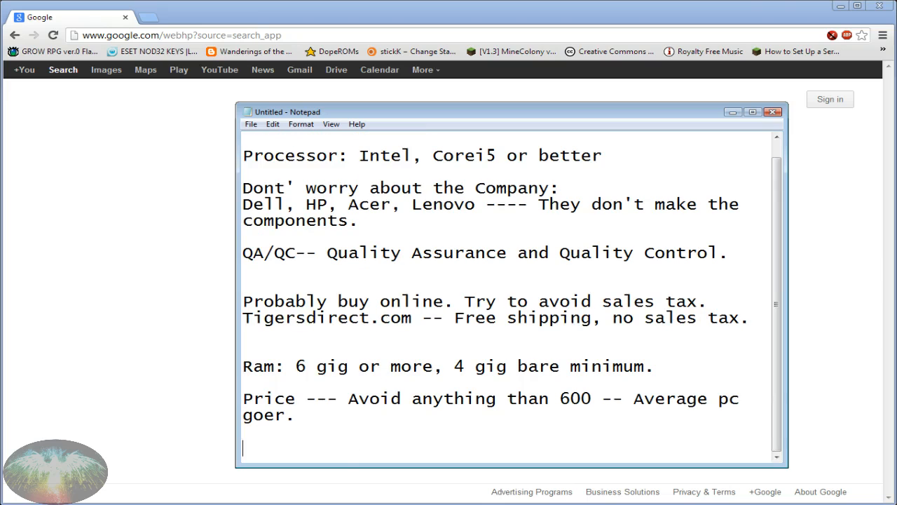
mouse_move(357, 447)
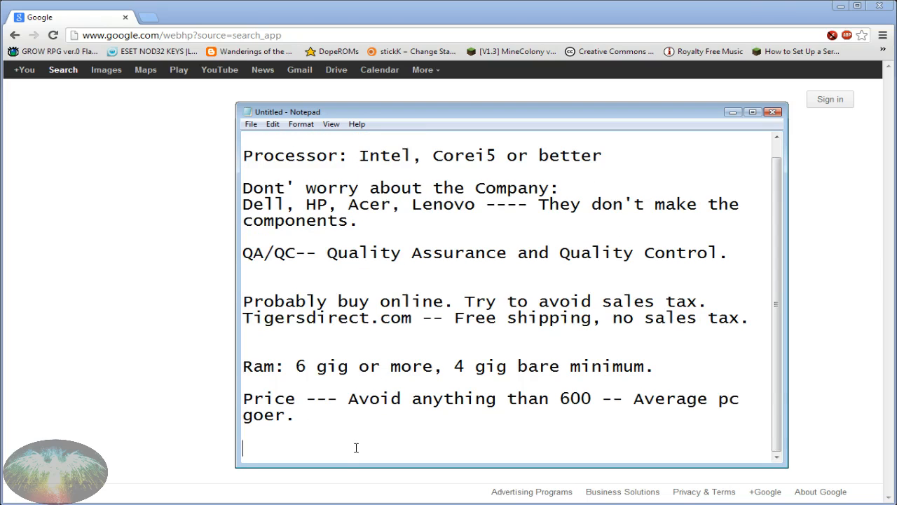
Step: Add the line 'Hard Drive: Atleast 500 gigs.' below the price point
text(Hard Drive:)
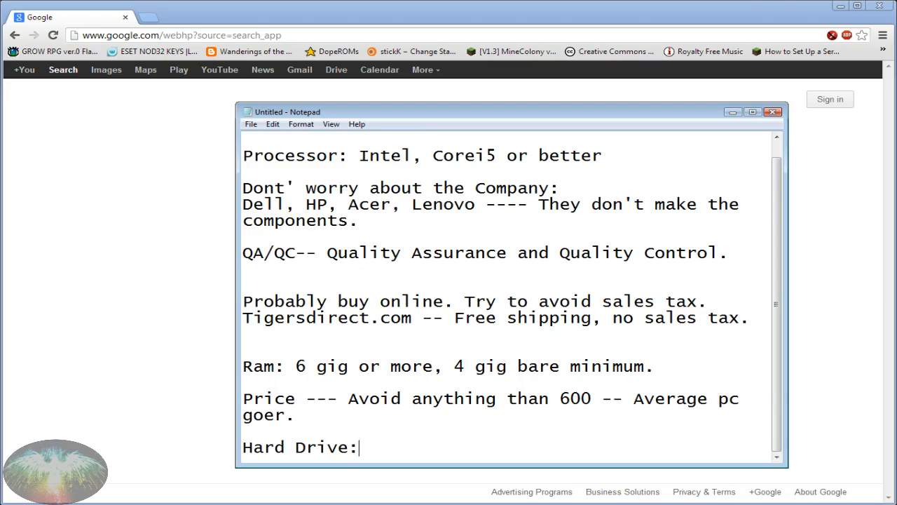
text(Atleast 50)
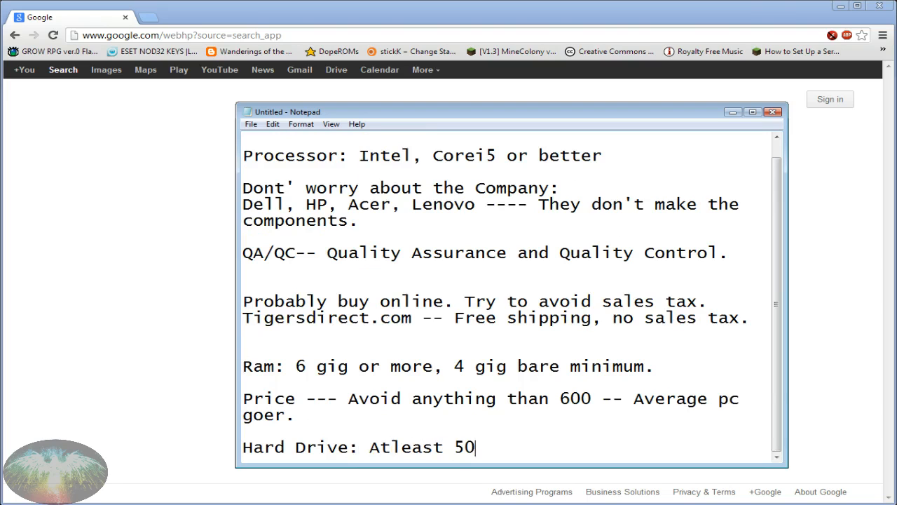
text(0 gigs.)
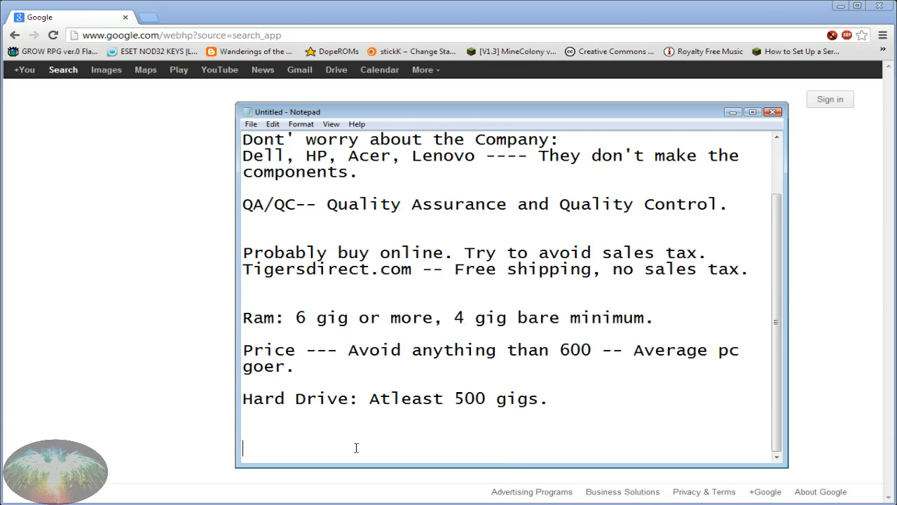
Step: Add the heading 'OPERATING SYSTEM!!' with 'Avoid Windows 8.' on the next line
text(OPERATING)
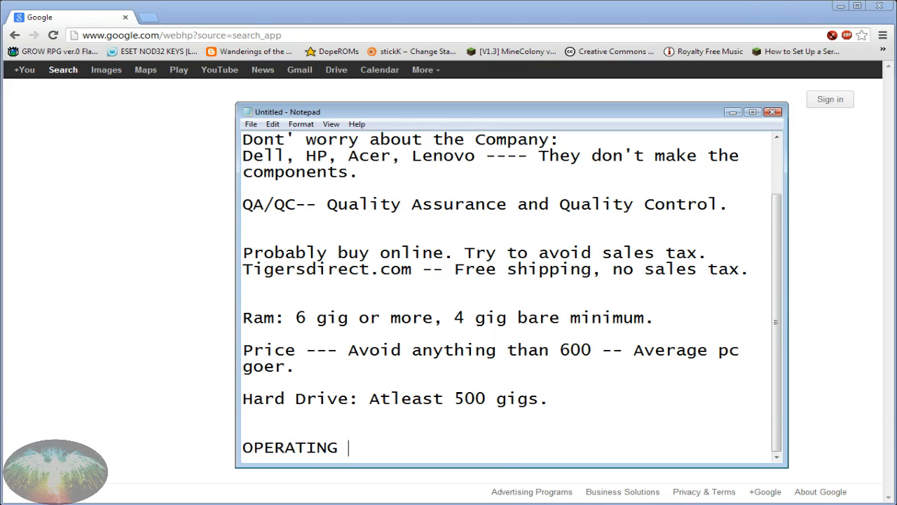
text(SYSTEM!!)
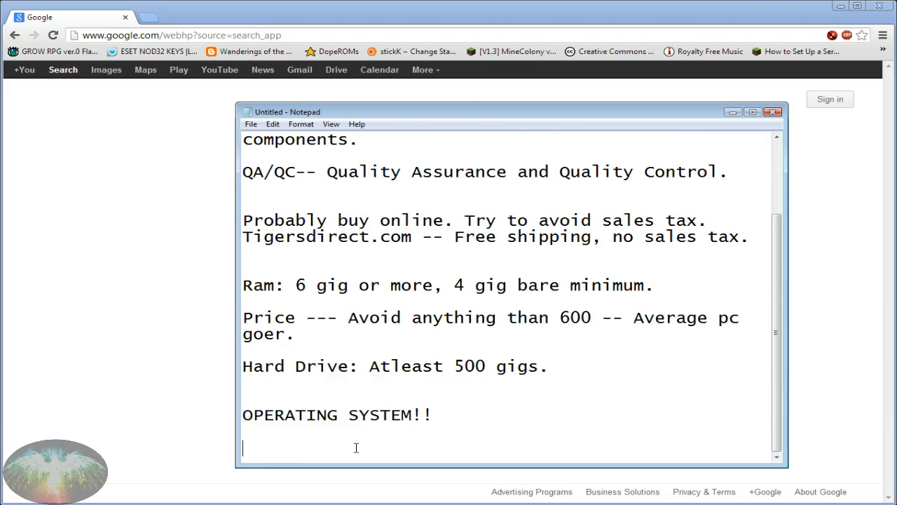
text(Avoi)
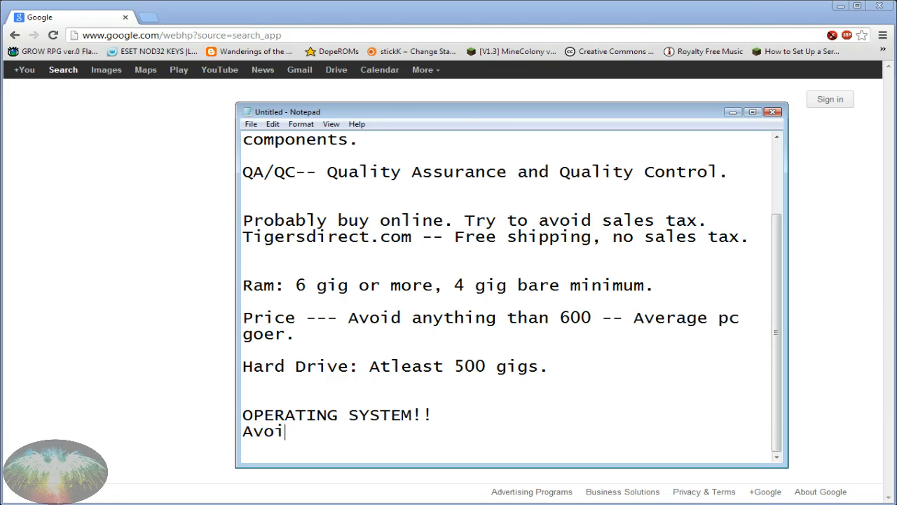
text(d Windows 8.)
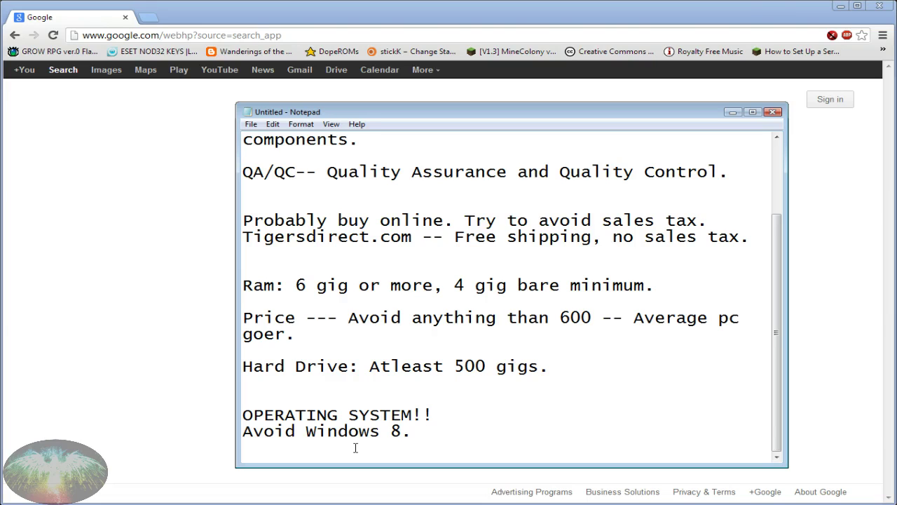
text(53)
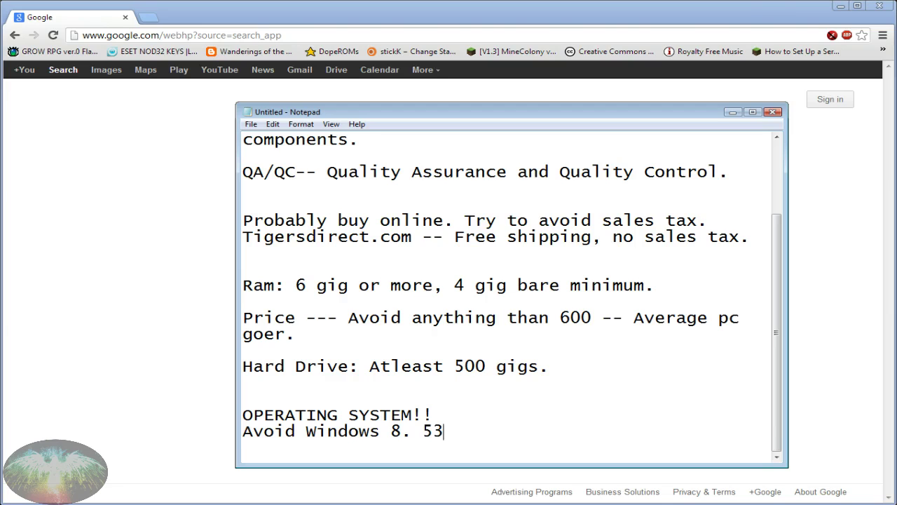
text(0)
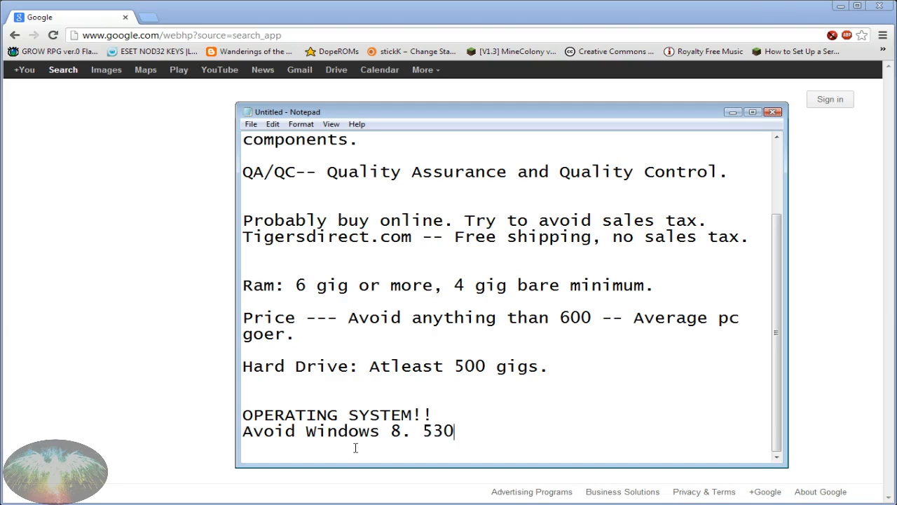
mouse_move(420, 301)
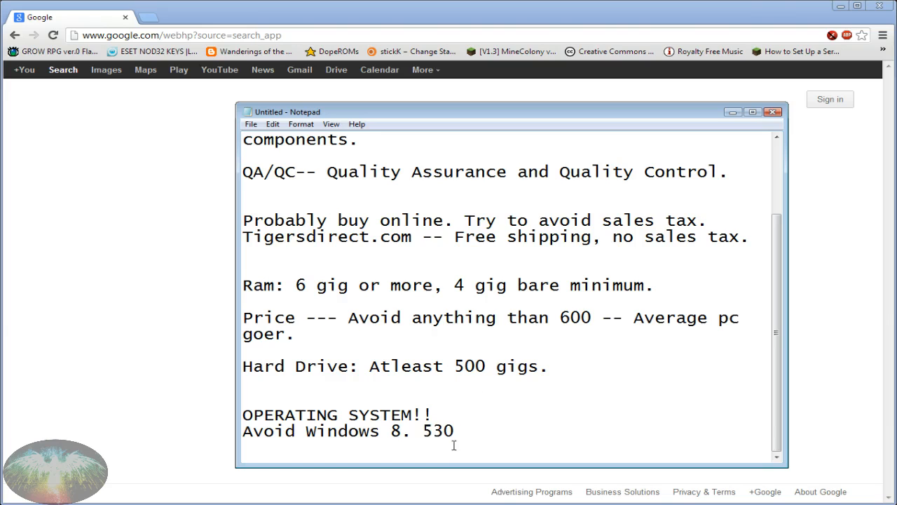
click(425, 431)
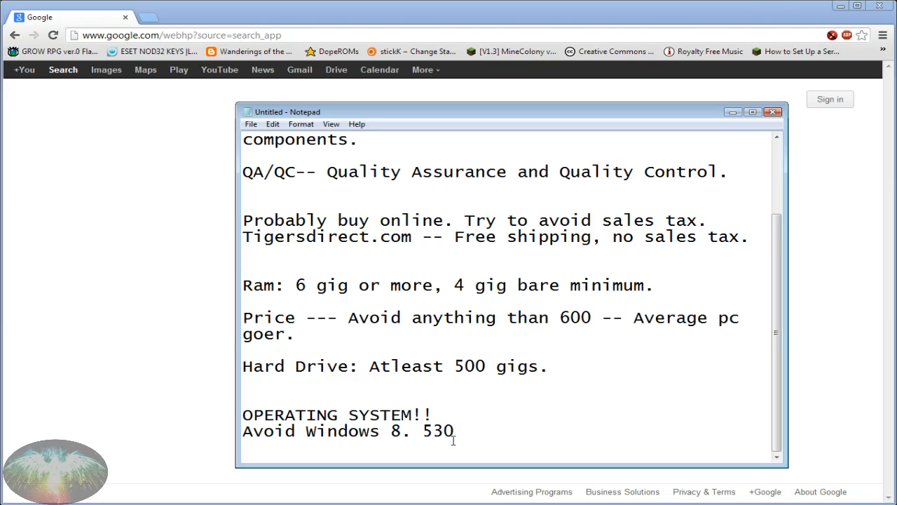
mouse_move(450, 442)
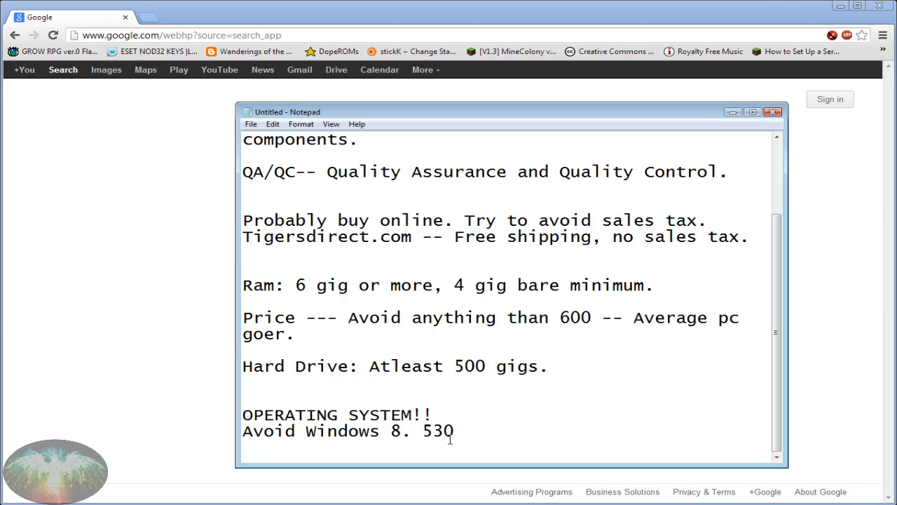
click(419, 432)
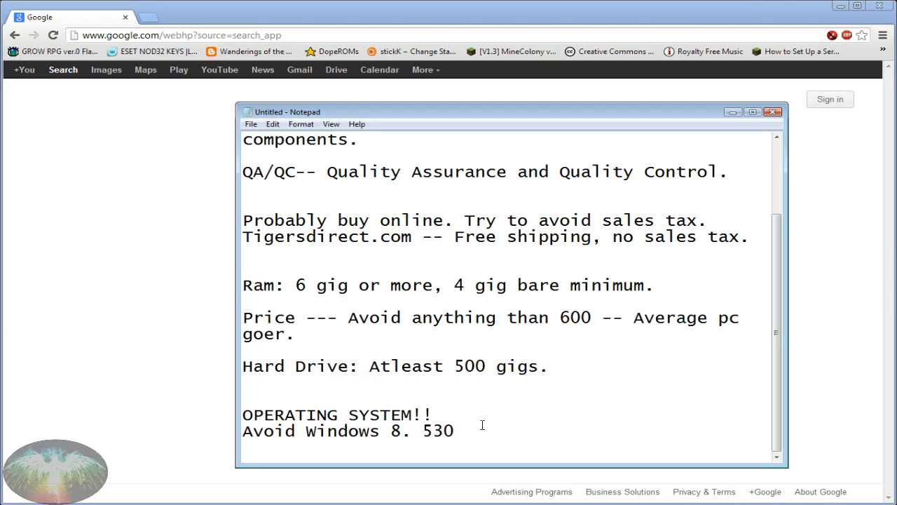
click(456, 431)
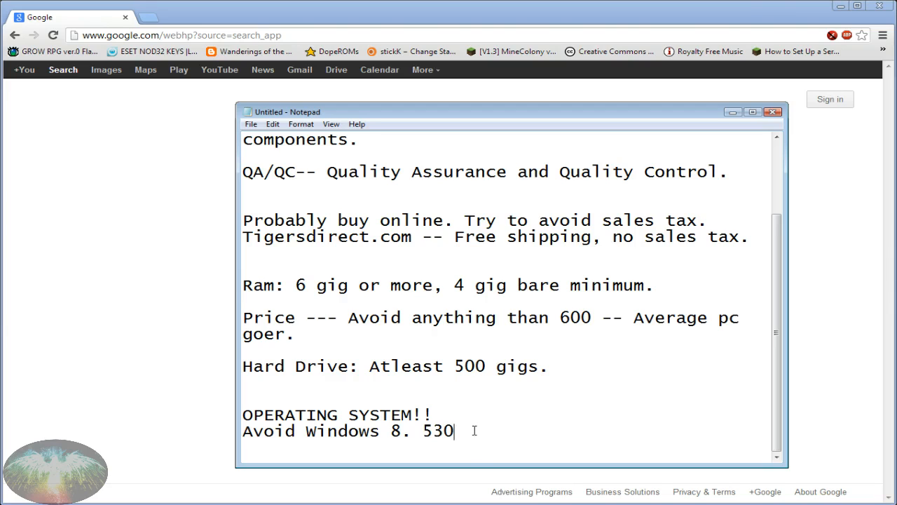
mouse_move(479, 445)
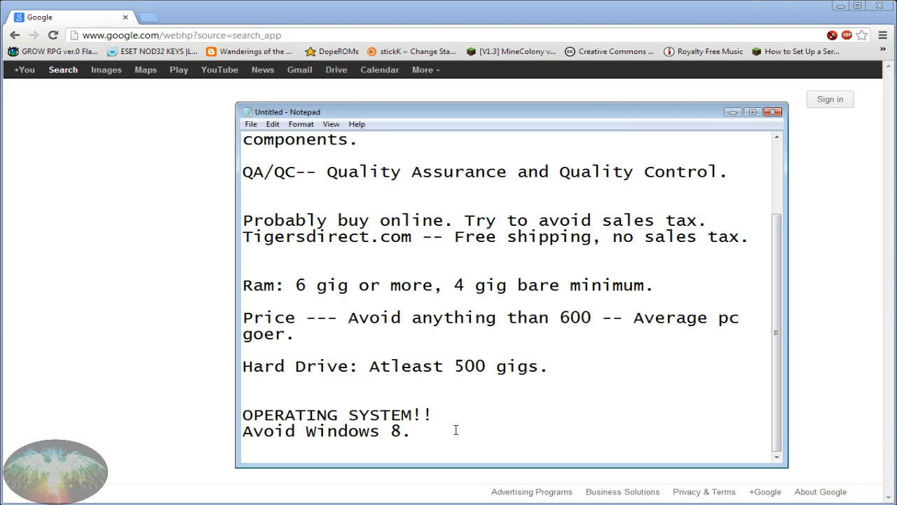
mouse_move(464, 420)
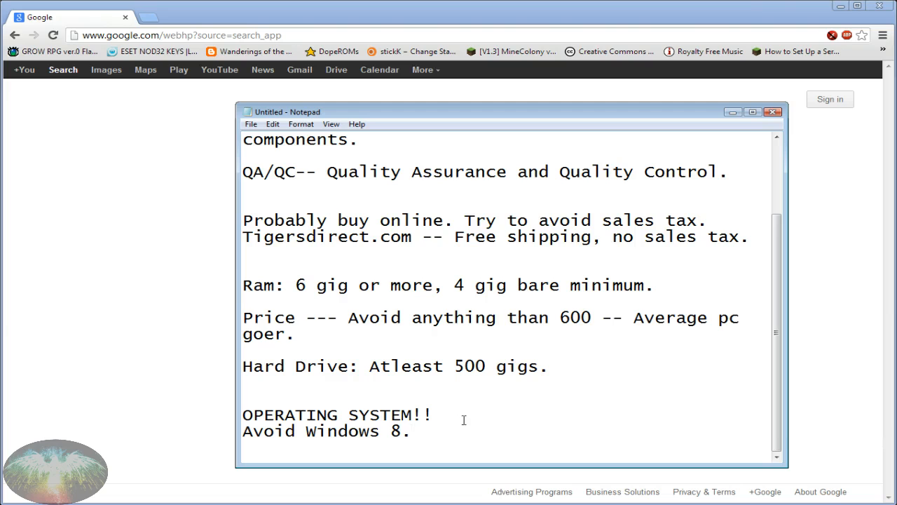
mouse_move(461, 369)
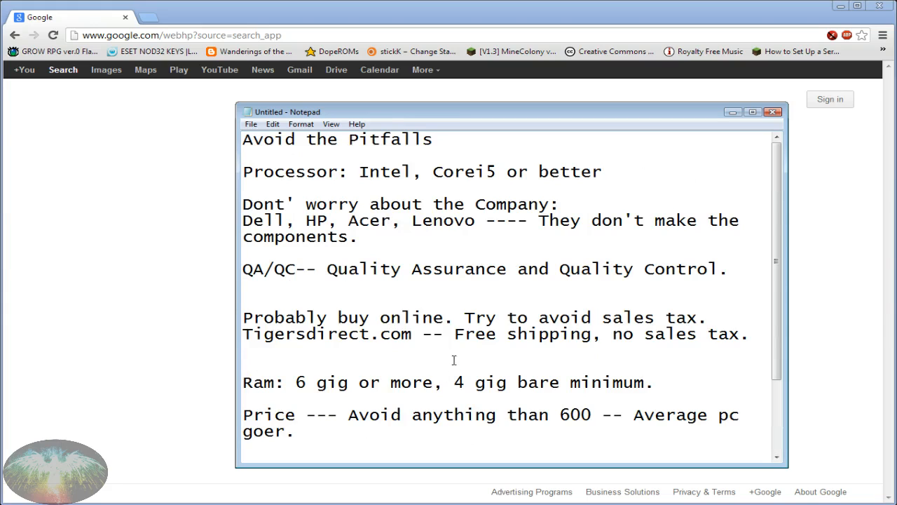
double_click(409, 140)
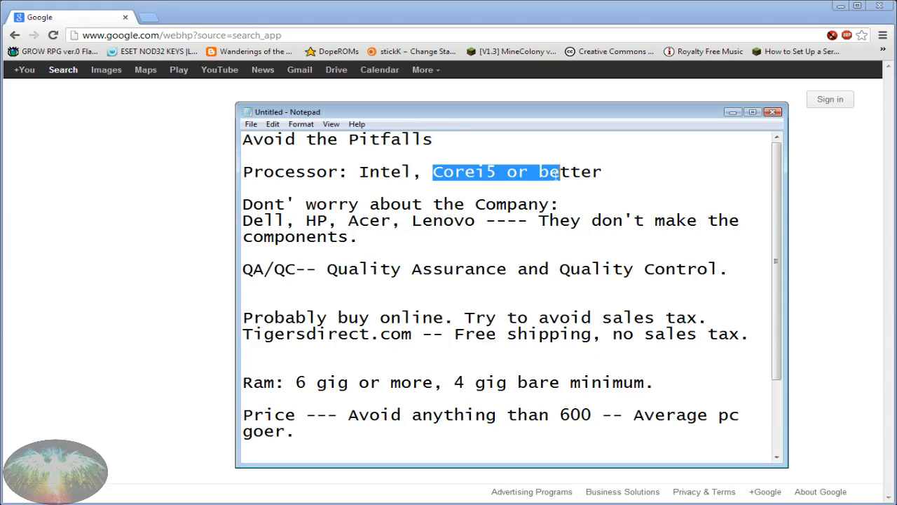
click(592, 172)
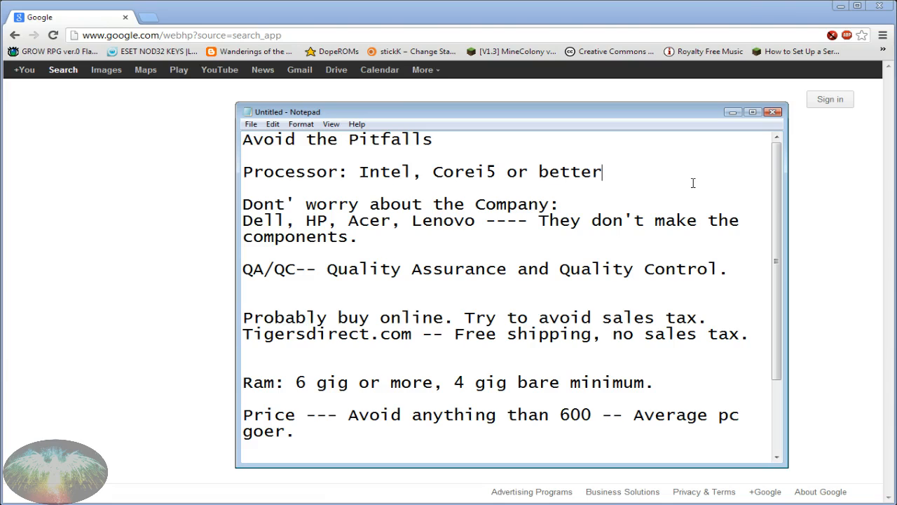
Step: Append '(3xxx)' after 'better' and number the first four points 1 to 4
text(())
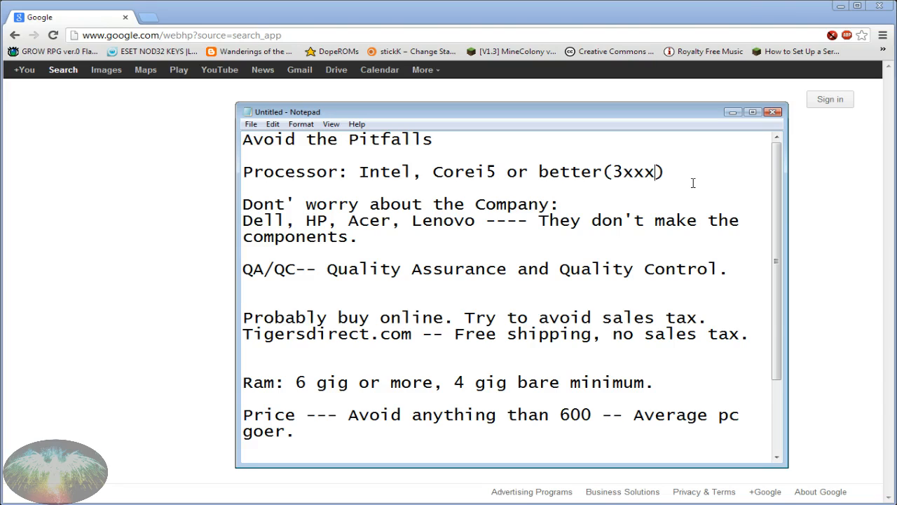
mouse_move(247, 172)
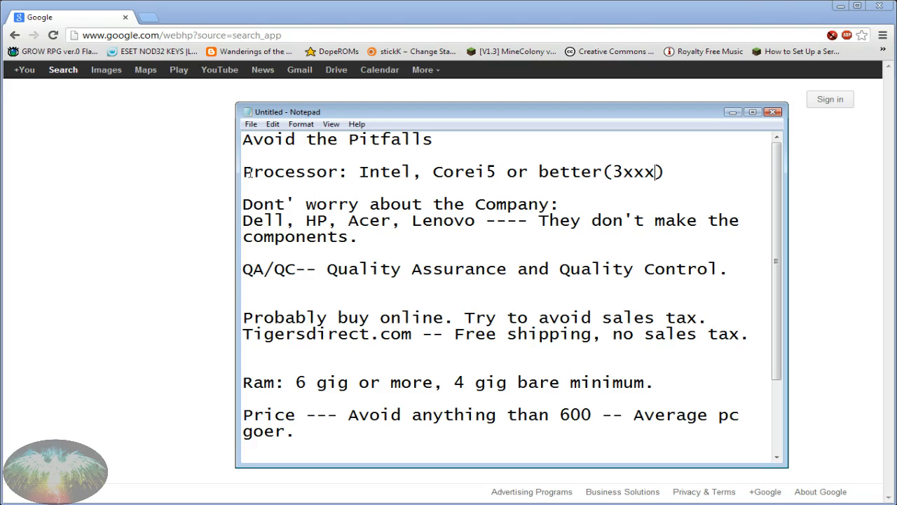
text(1.)
click(449, 382)
text(4. )
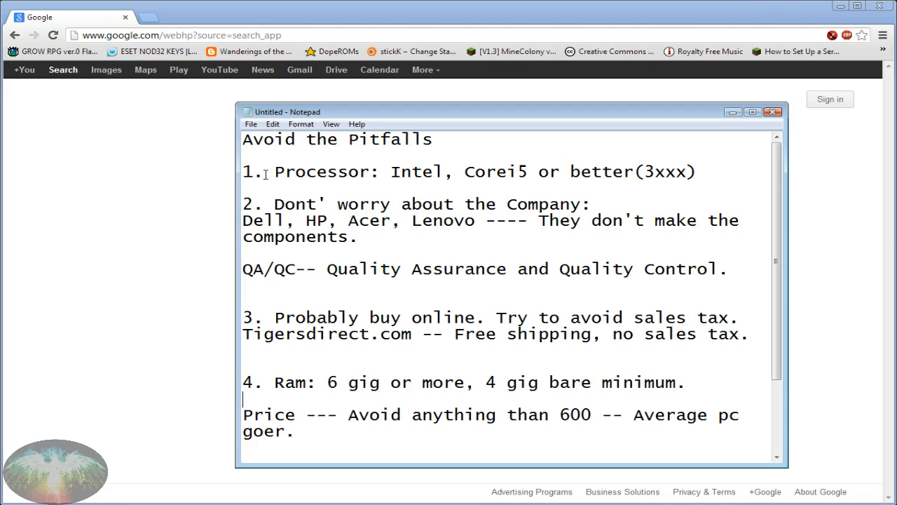
Step: Number Price as 5 and the OPERATING SYSTEM!! heading as 7
text(5.)
text(6. Hard Drive: Atleast 500 gigs.)
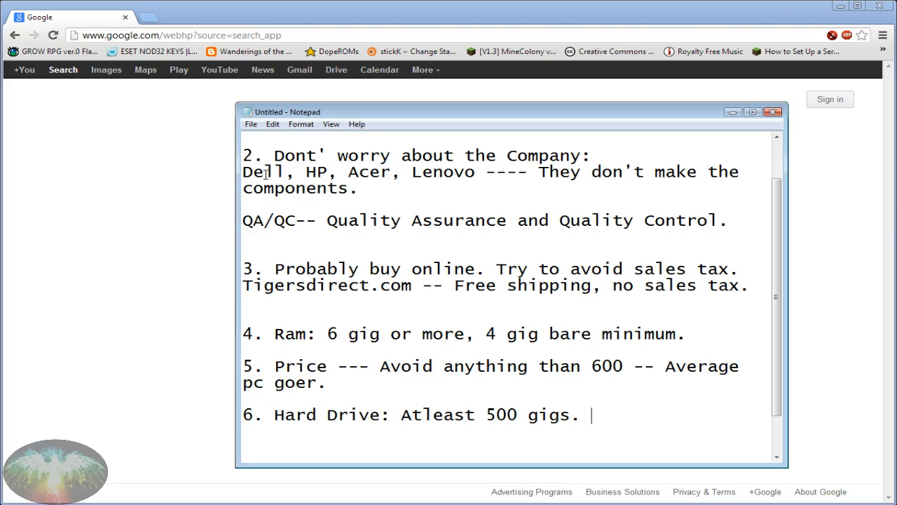
click(474, 414)
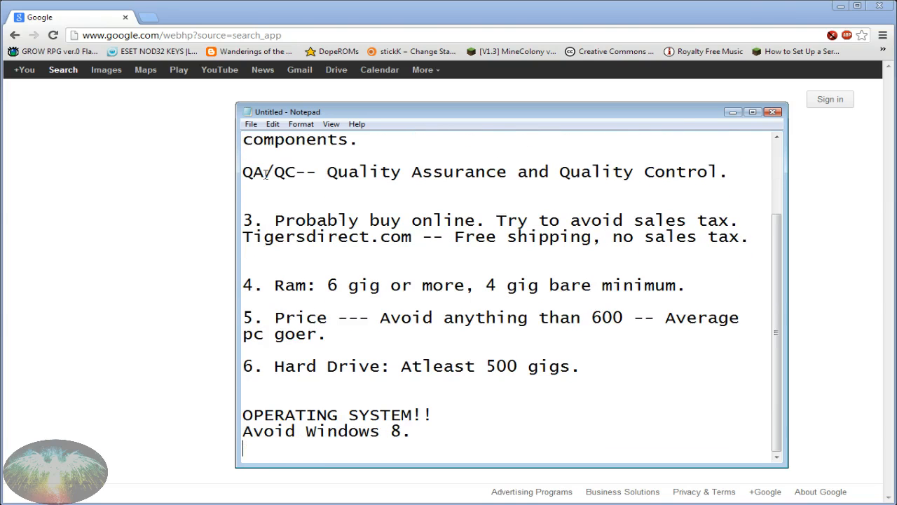
text(7.)
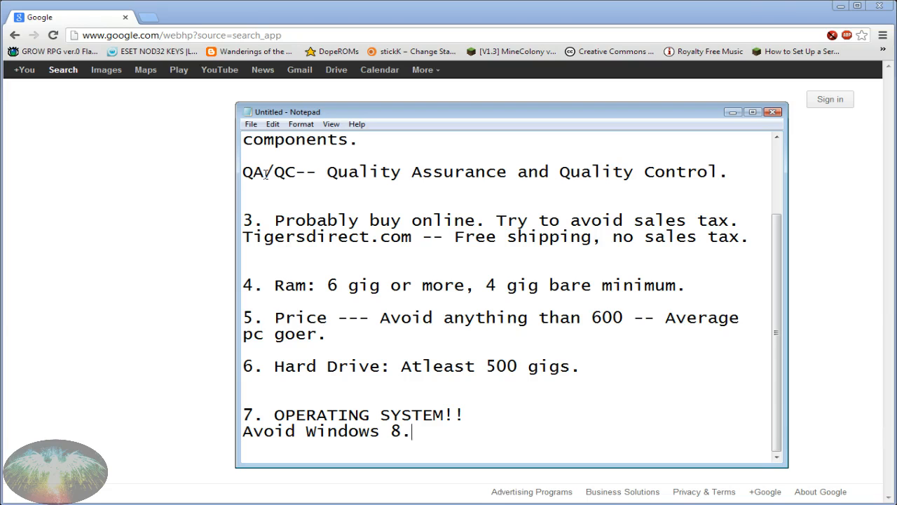
Step: Add a line break at the end of the list after 'Avoid Windows 8.'
key(enter)
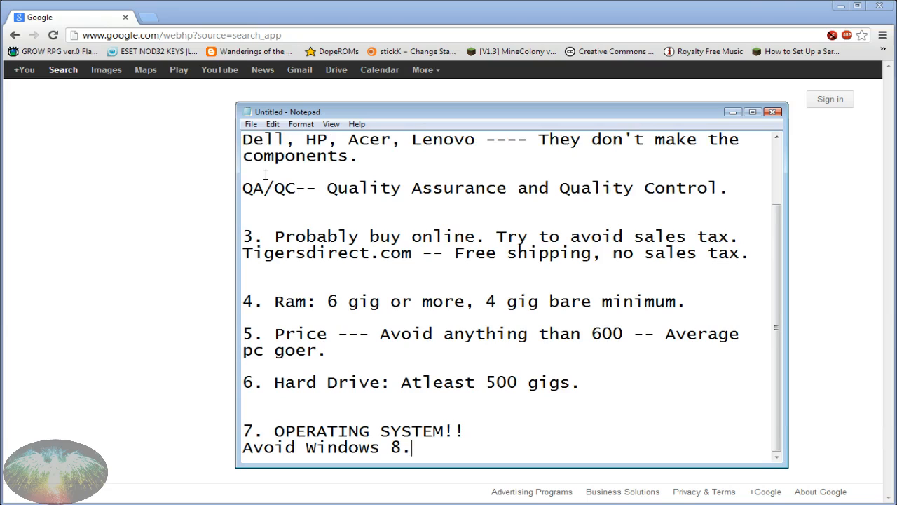
scroll(down, 3)
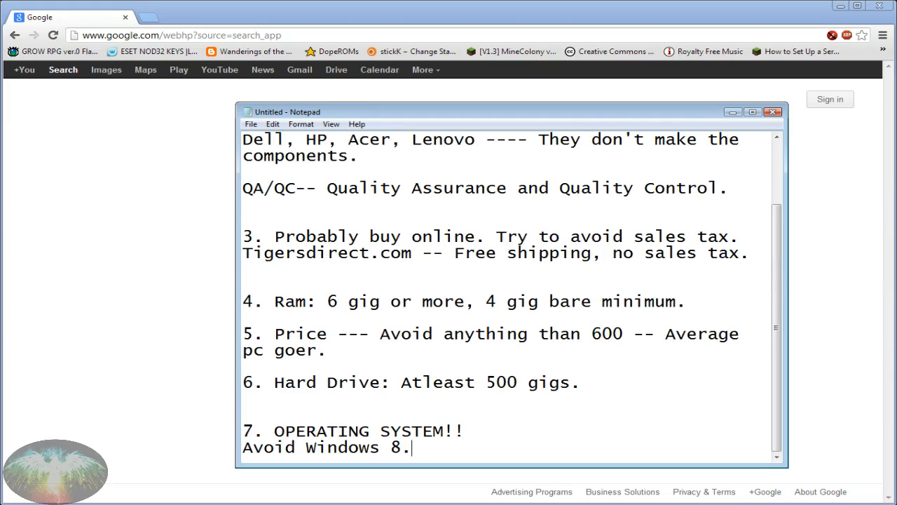
mouse_move(631, 445)
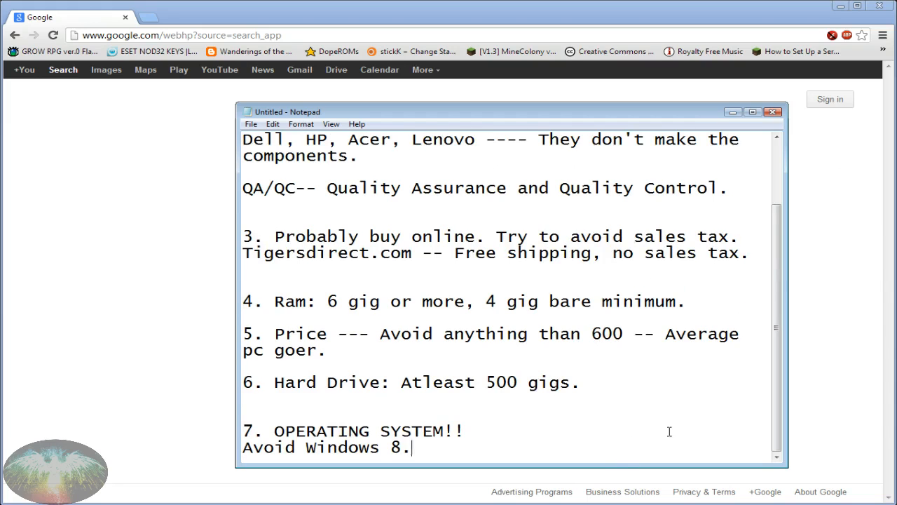
mouse_move(548, 444)
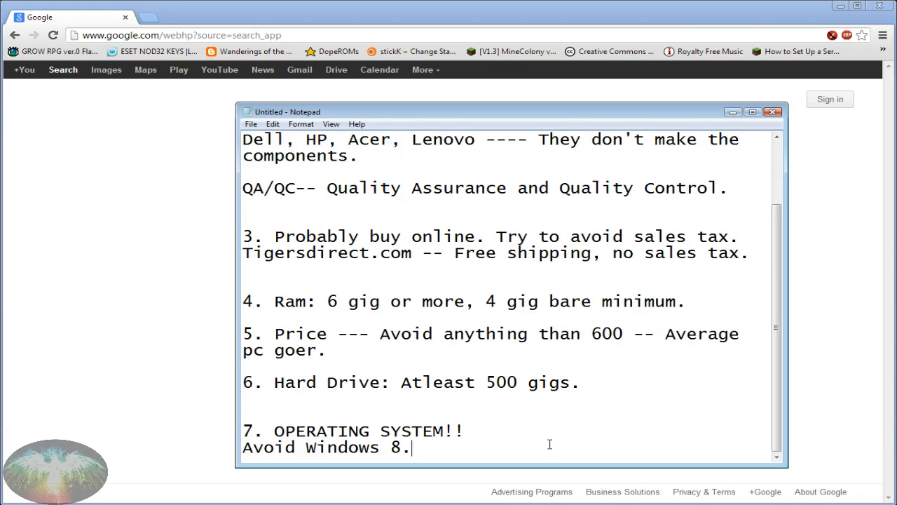